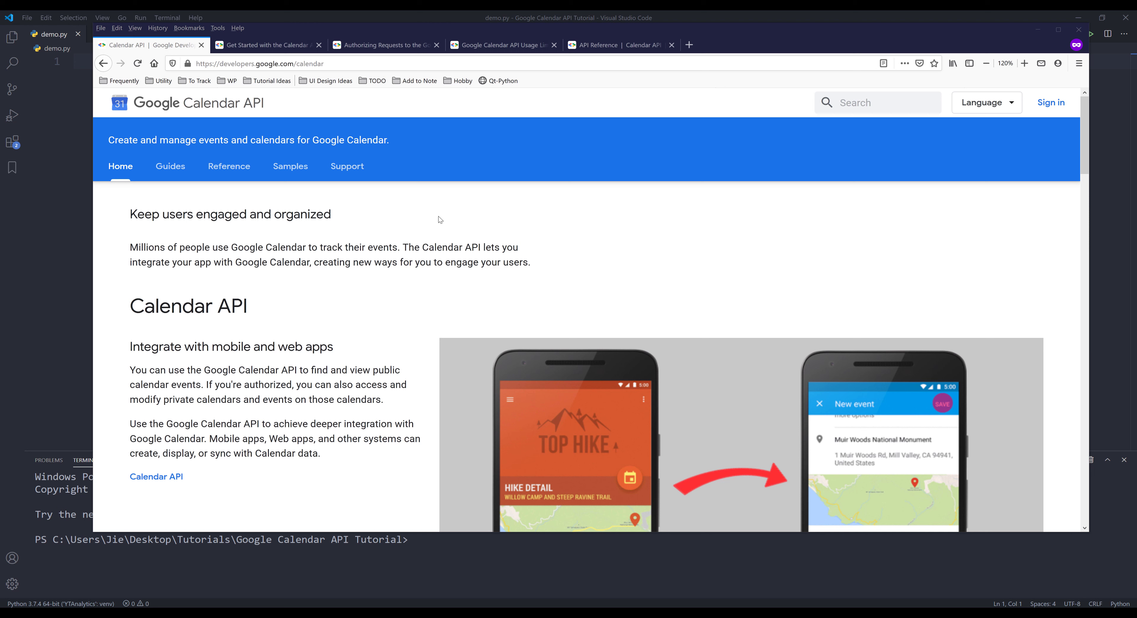
{"action": "mouse_move", "coordinate": [308, 140]}
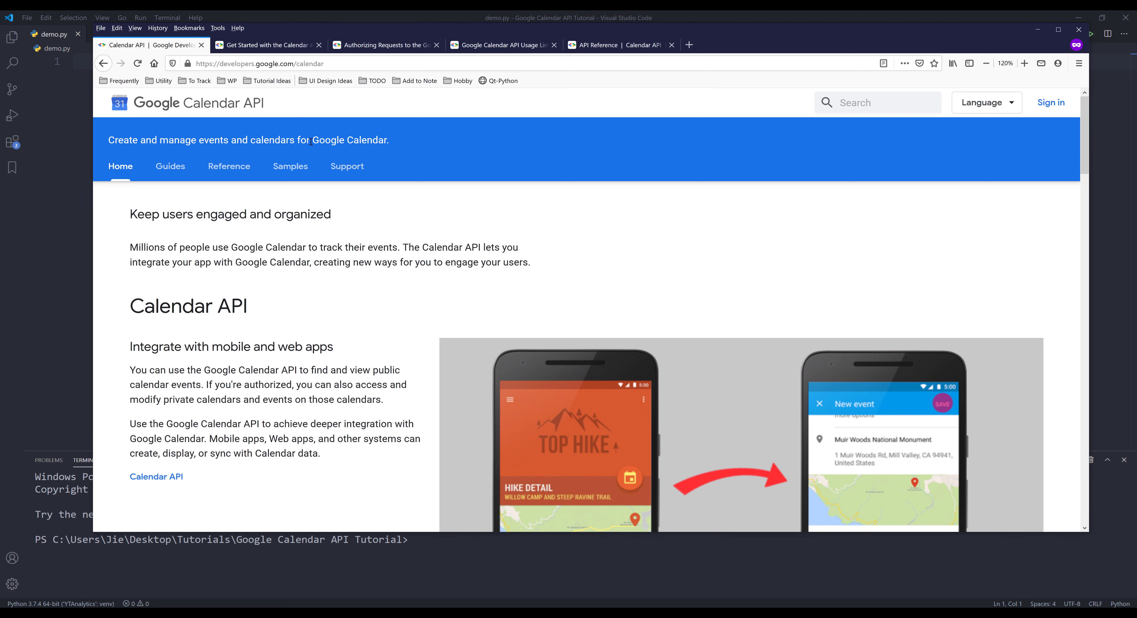
{"action": "mouse_move", "coordinate": [542, 143]}
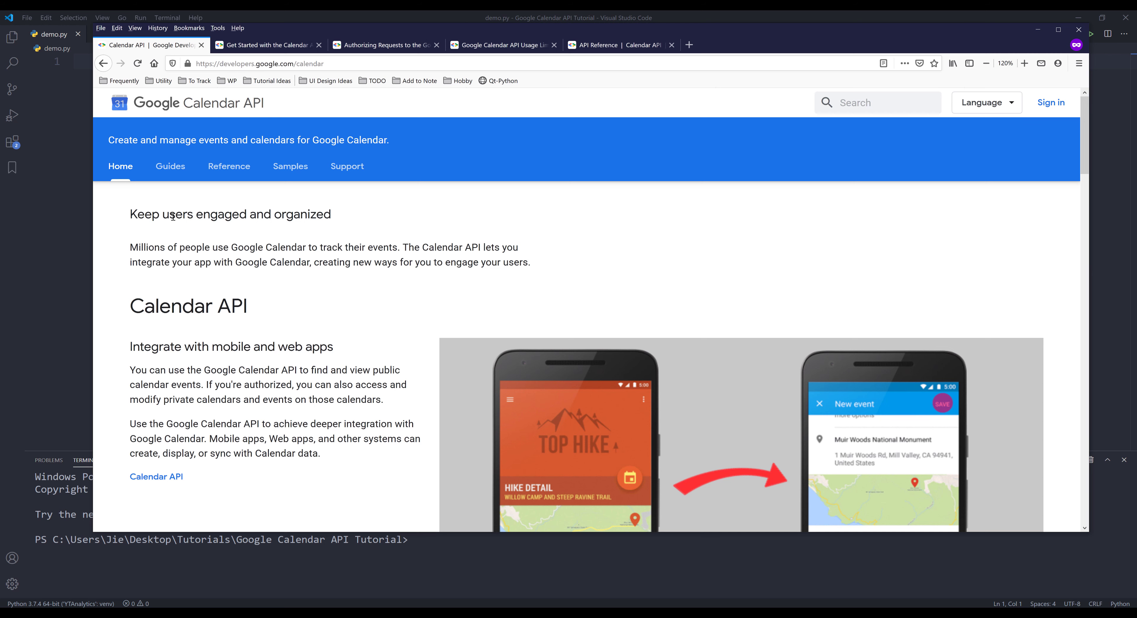
Review the Get Started with the Calendar API guide down to its Quickstarts language list.
{"action": "scroll", "scroll_direction": "down", "scroll_amount": 3}
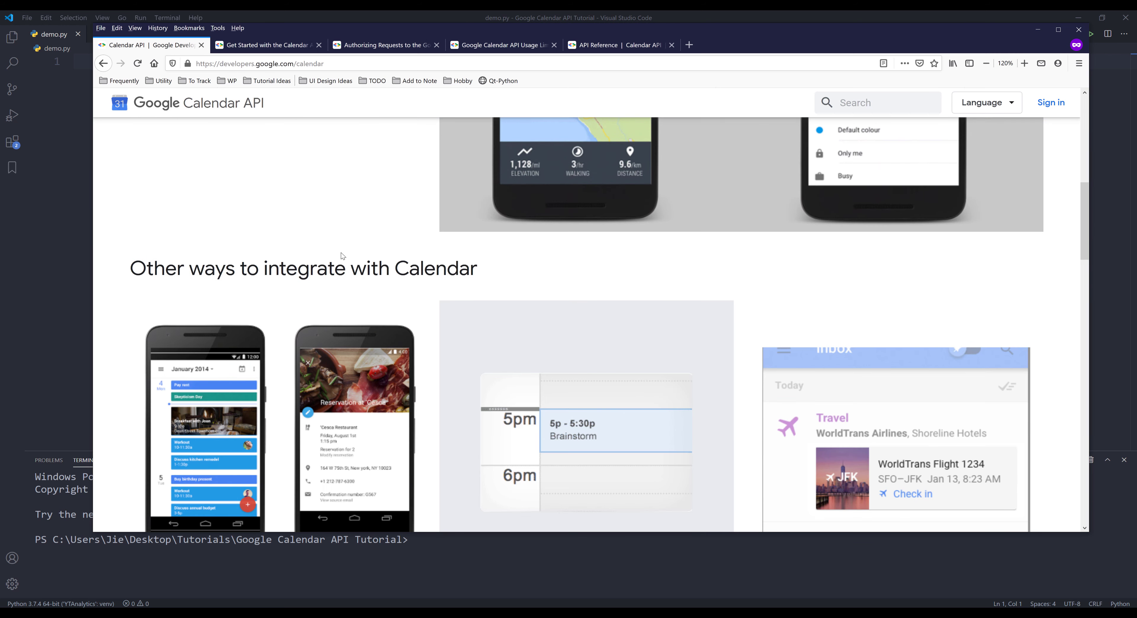
{"action": "scroll", "scroll_direction": "down", "scroll_amount": 3}
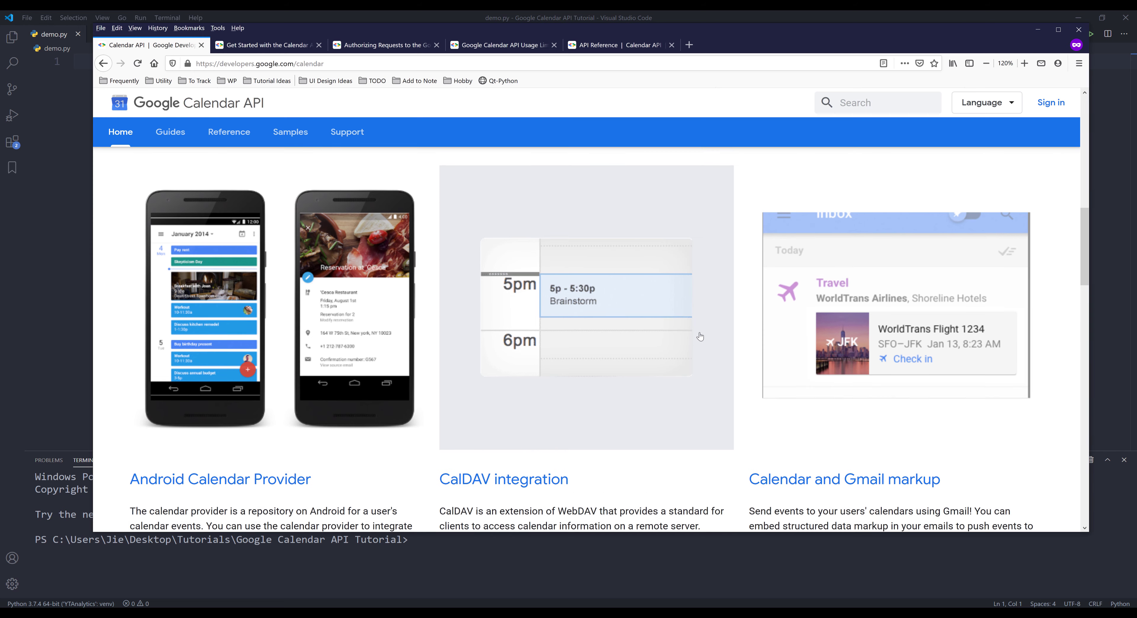
{"action": "scroll", "scroll_direction": "down", "scroll_amount": 3}
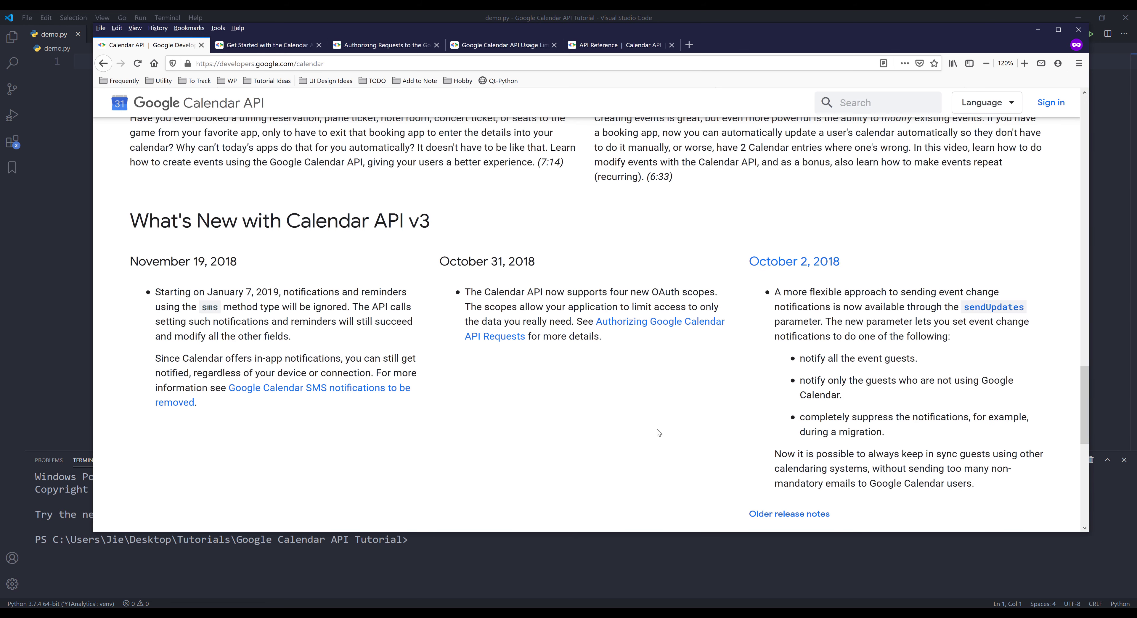
{"action": "mouse_move", "coordinate": [382, 226]}
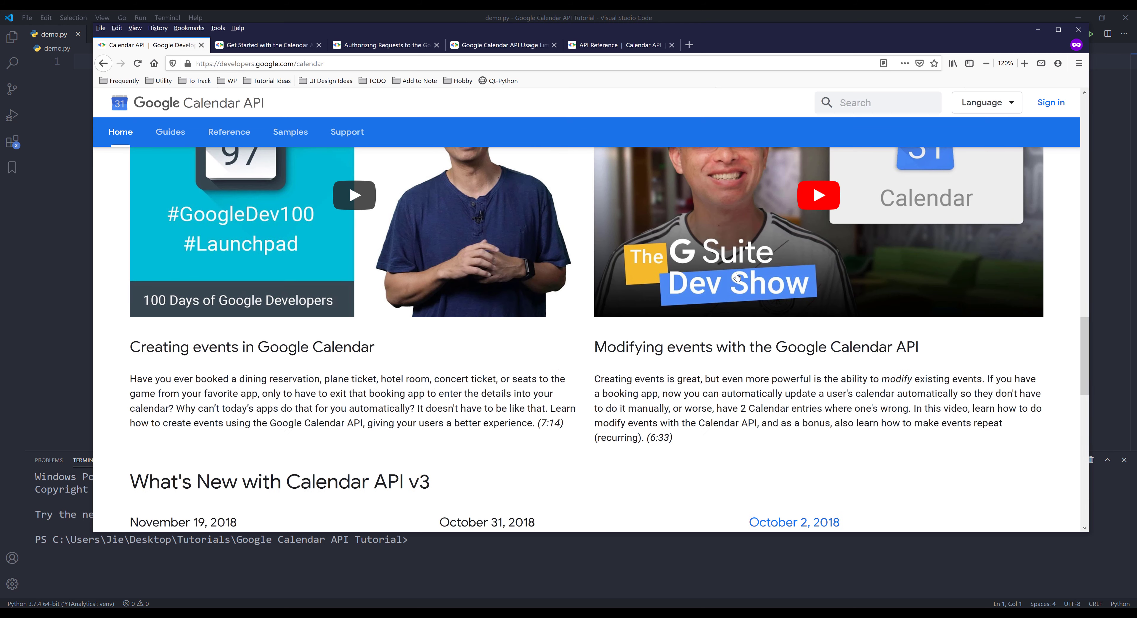
{"action": "scroll", "scroll_direction": "down", "scroll_amount": 3}
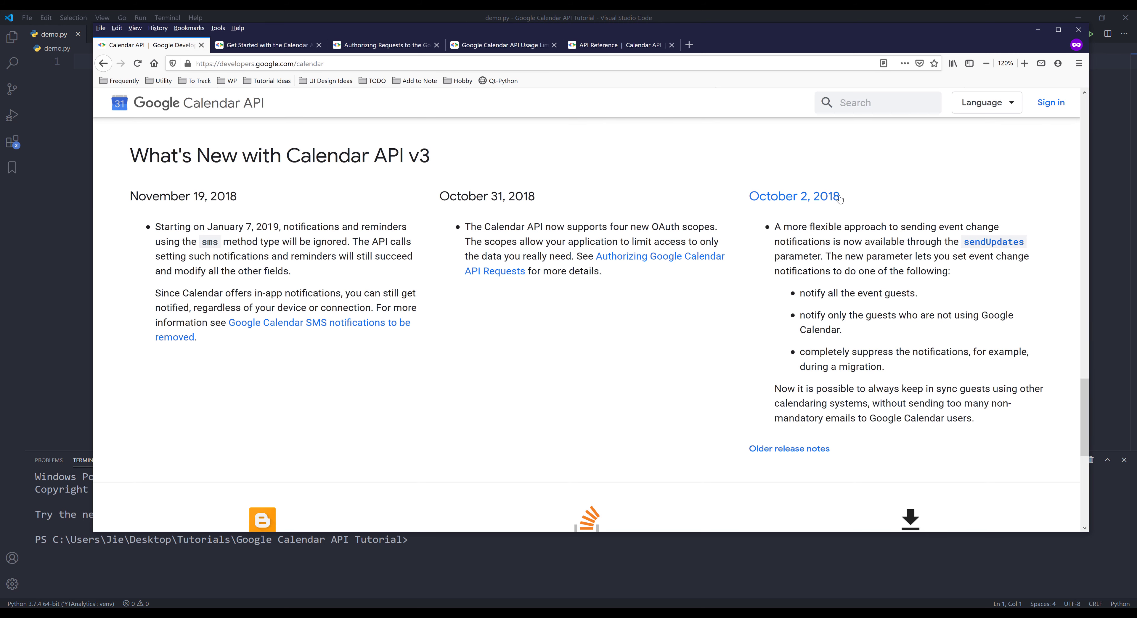
{"action": "mouse_move", "coordinate": [805, 216]}
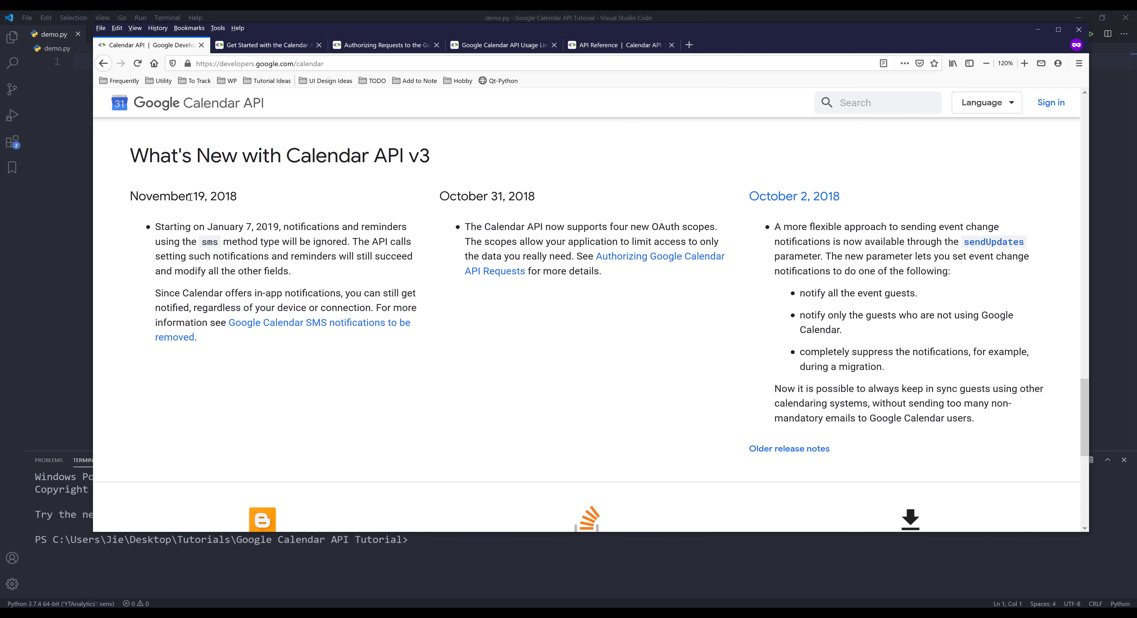
{"action": "mouse_move", "coordinate": [397, 229]}
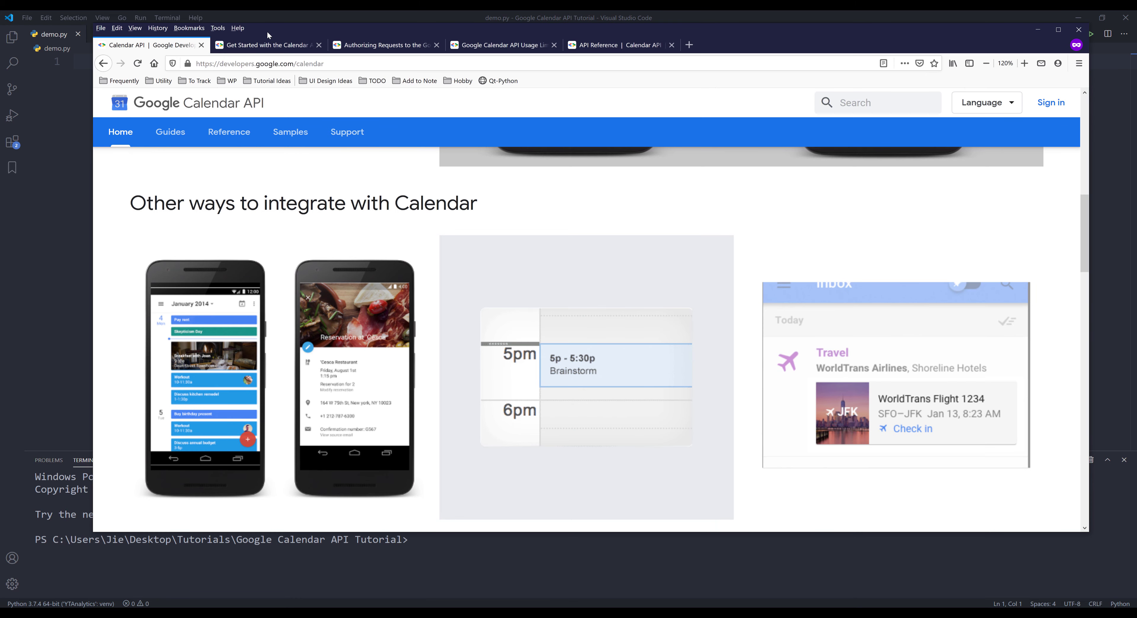
{"action": "left_click", "coordinate": [170, 132]}
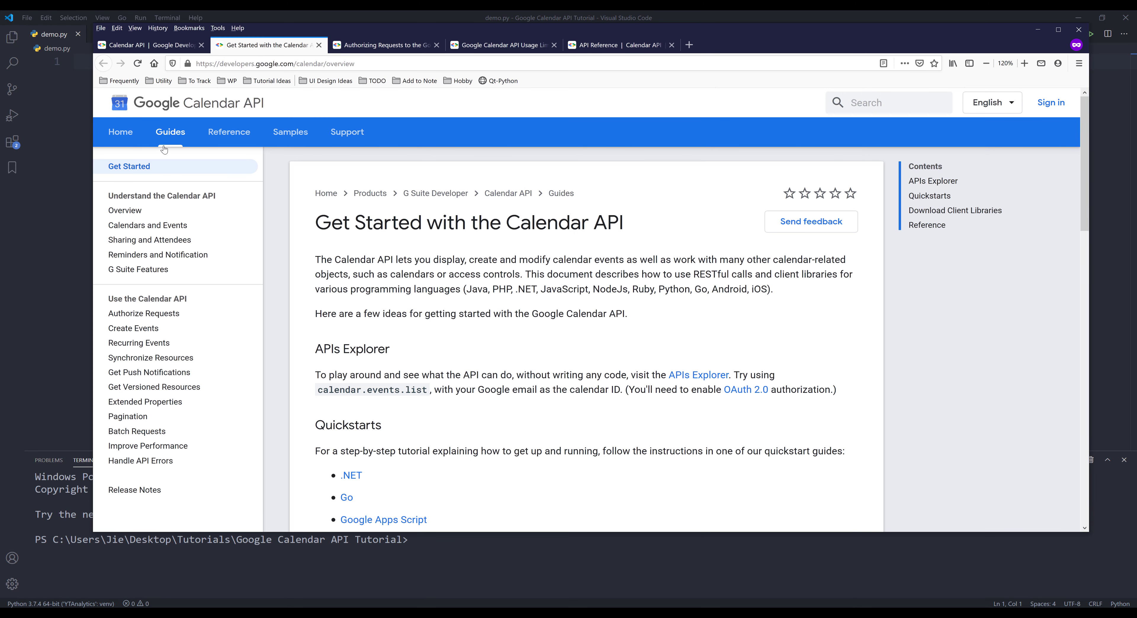
{"action": "scroll", "scroll_direction": "down", "scroll_amount": 3}
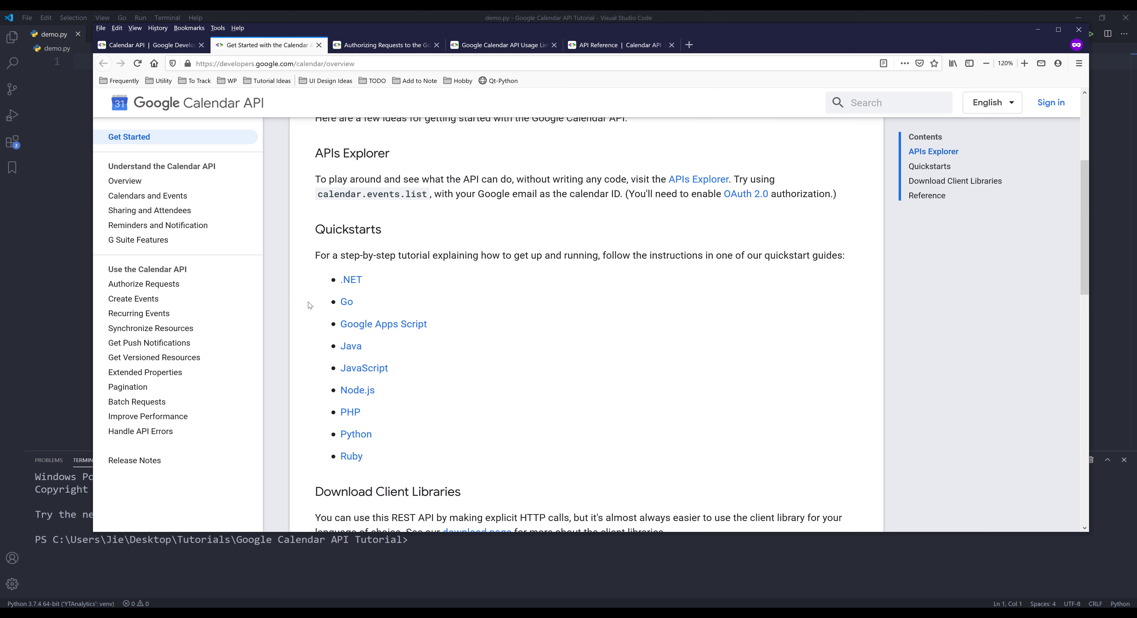
{"action": "mouse_move", "coordinate": [416, 321]}
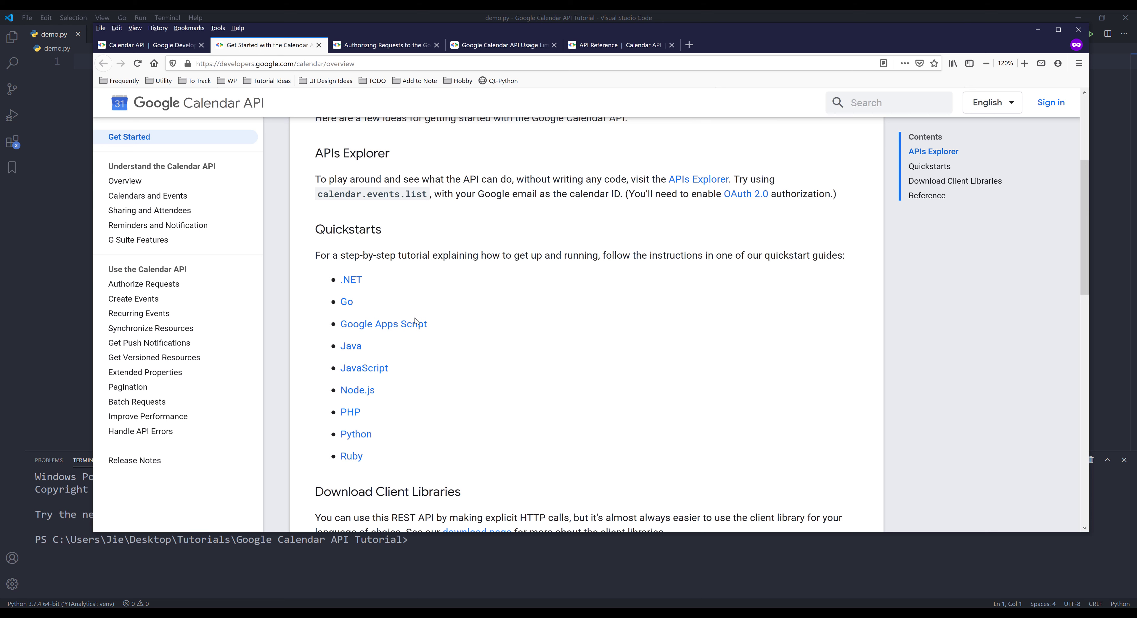
{"action": "mouse_move", "coordinate": [358, 418]}
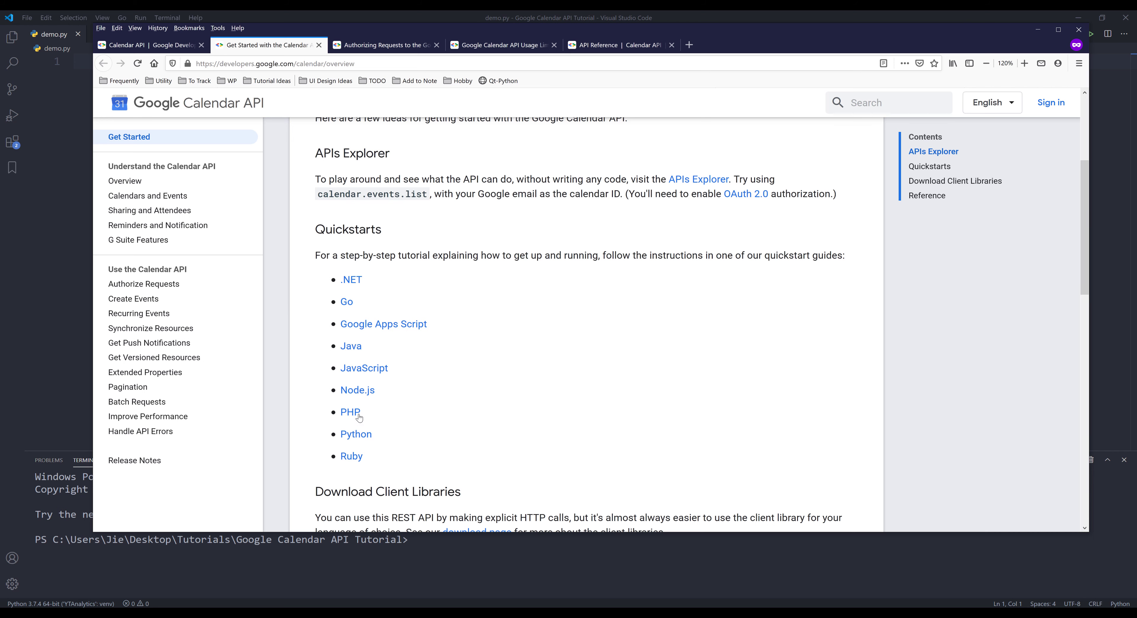
{"action": "mouse_move", "coordinate": [433, 335]}
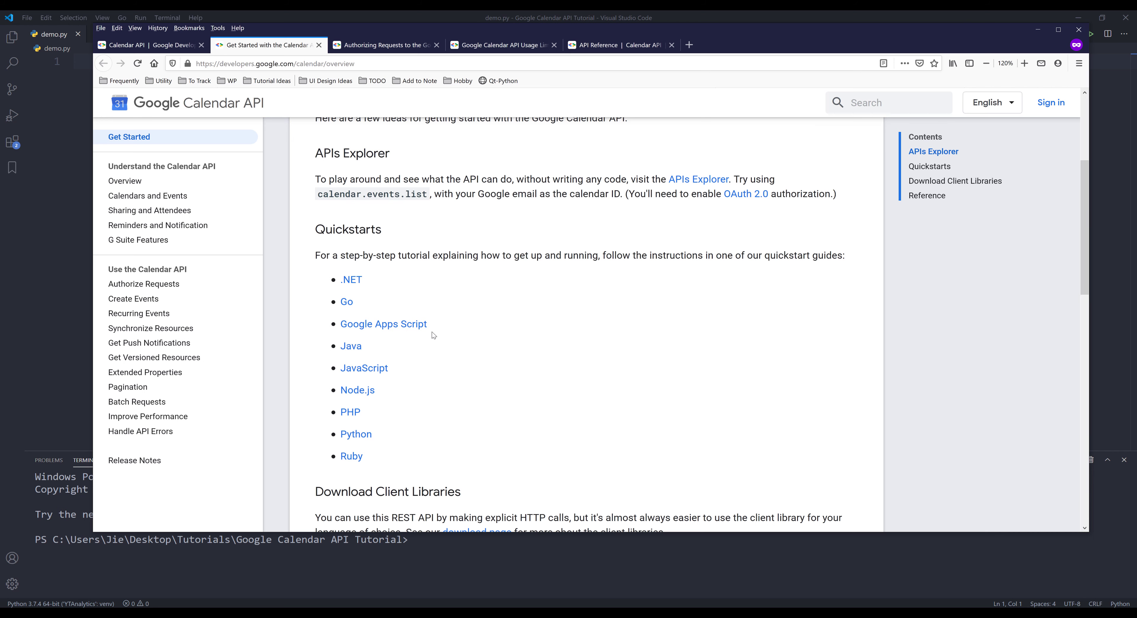
{"action": "scroll", "scroll_direction": "down", "scroll_amount": 3}
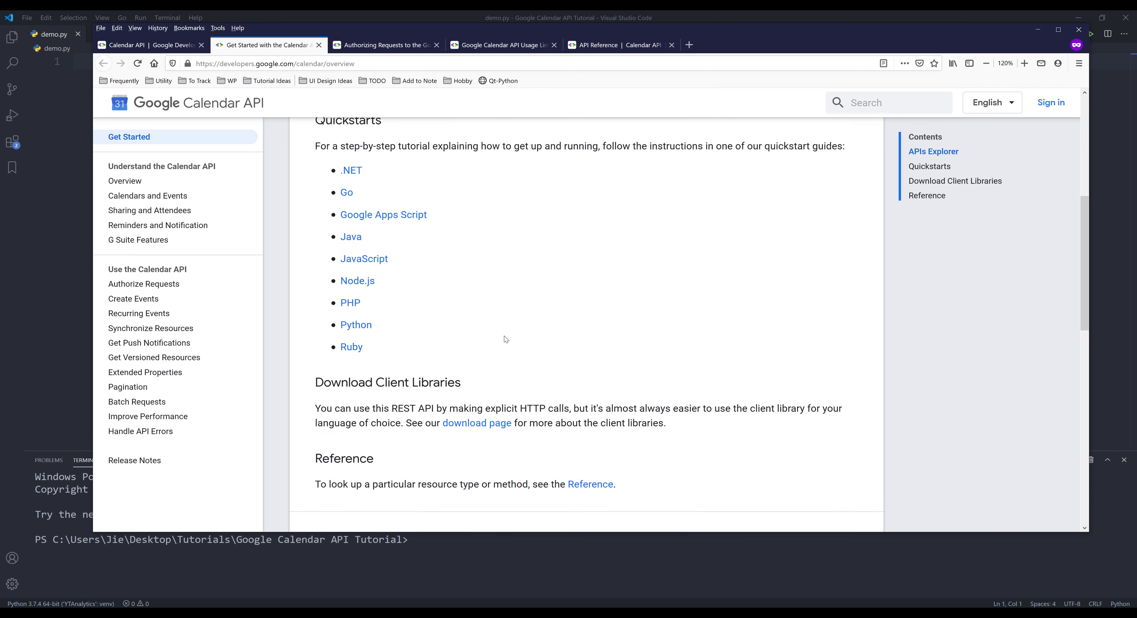
{"action": "scroll", "scroll_direction": "up", "scroll_amount": 3}
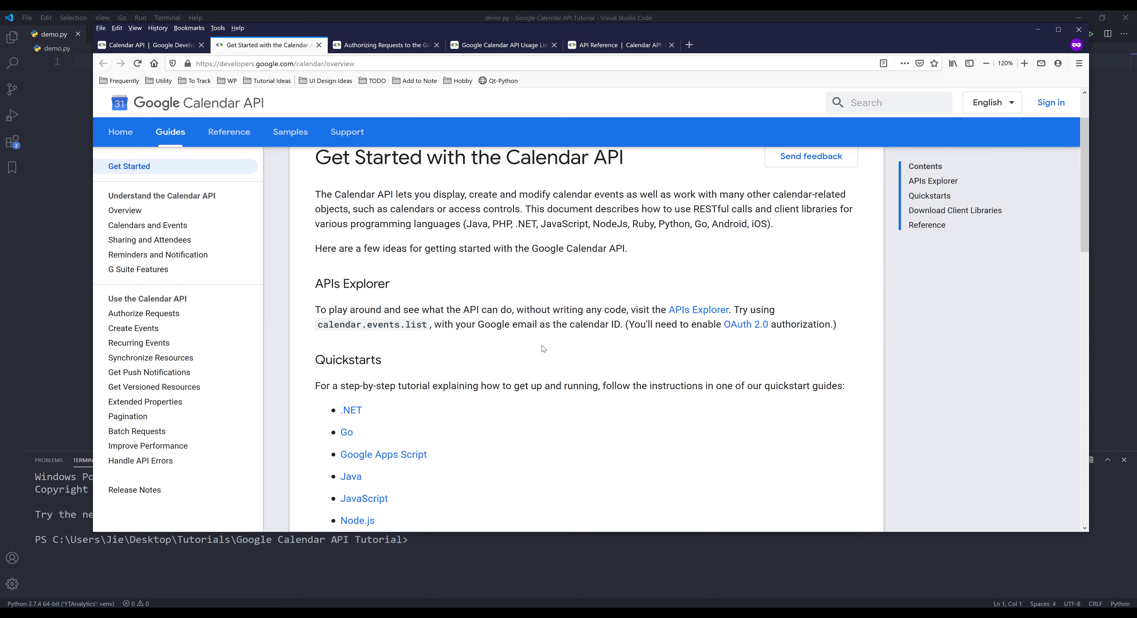
{"action": "mouse_move", "coordinate": [783, 336]}
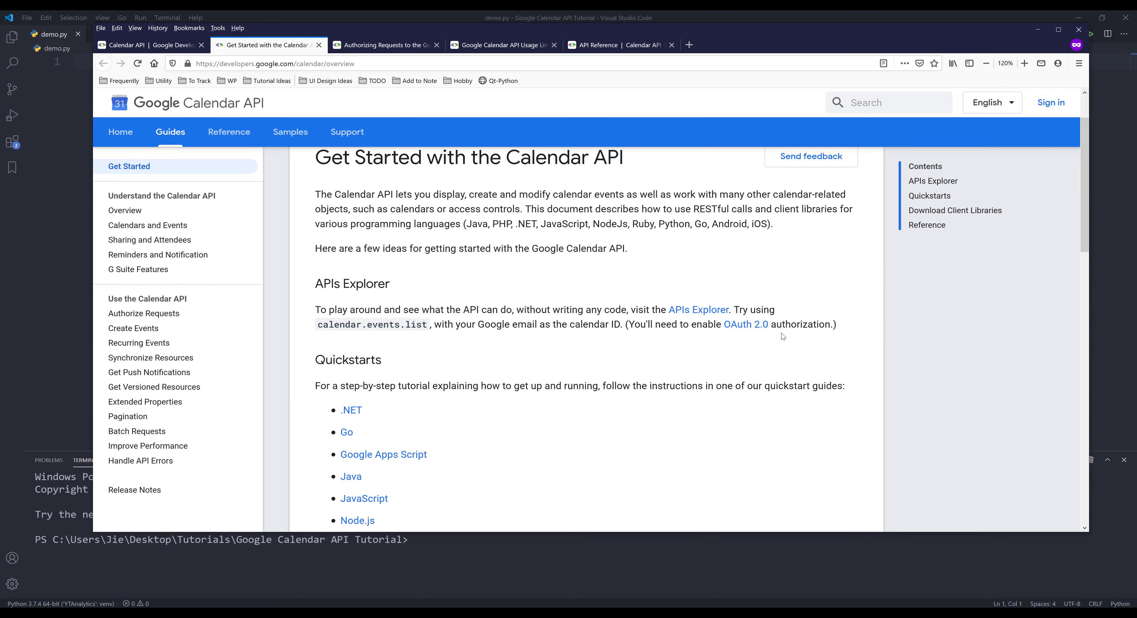
{"action": "mouse_move", "coordinate": [820, 260]}
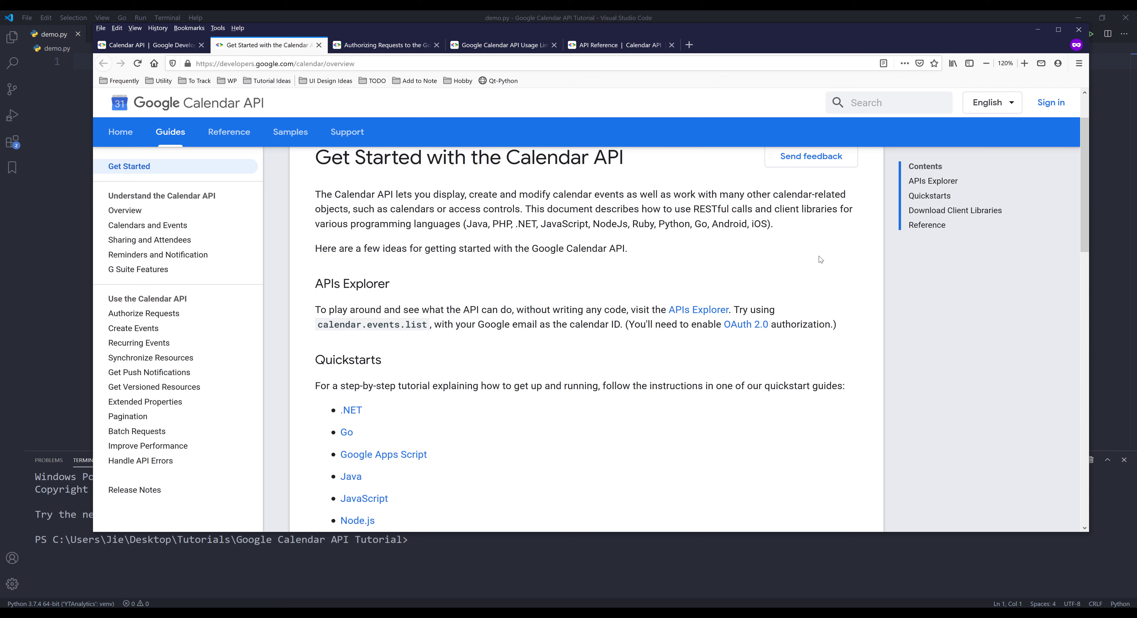
{"action": "mouse_move", "coordinate": [392, 90]}
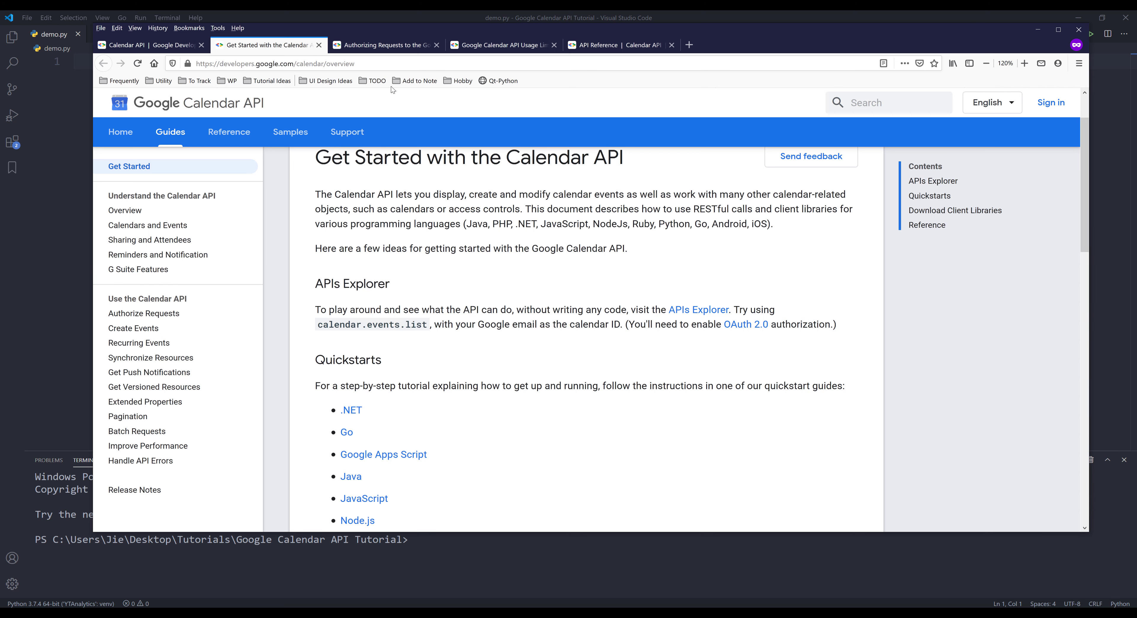
View the OAuth 2.0 scope table in the Authorizing Requests to the Calendar API guide.
{"action": "left_click", "coordinate": [385, 44]}
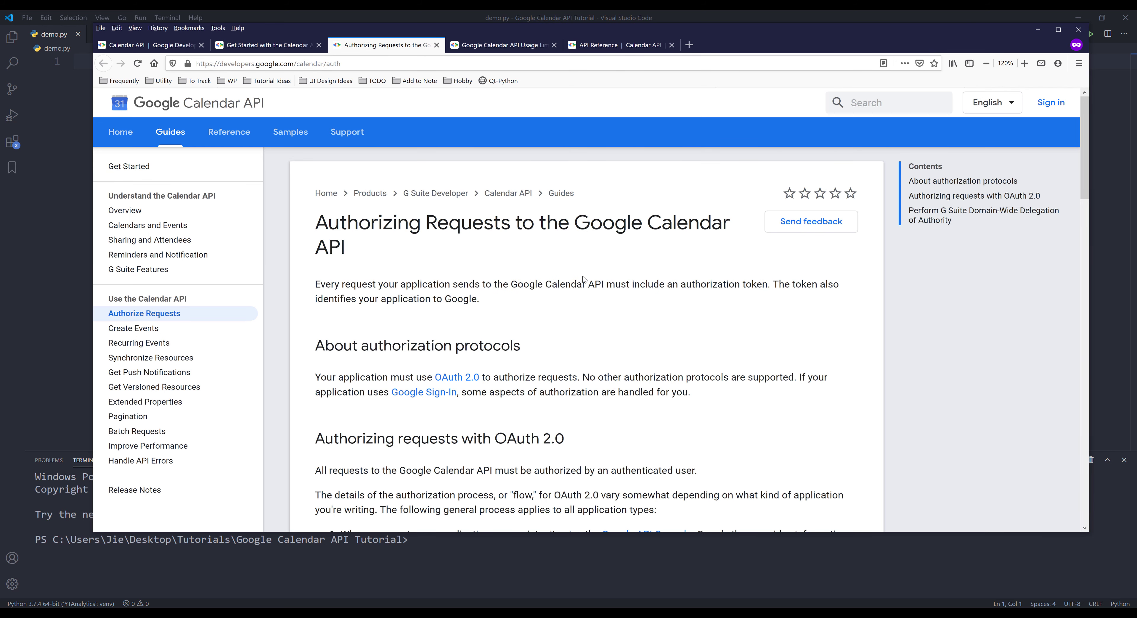
{"action": "scroll", "scroll_direction": "down", "scroll_amount": 3}
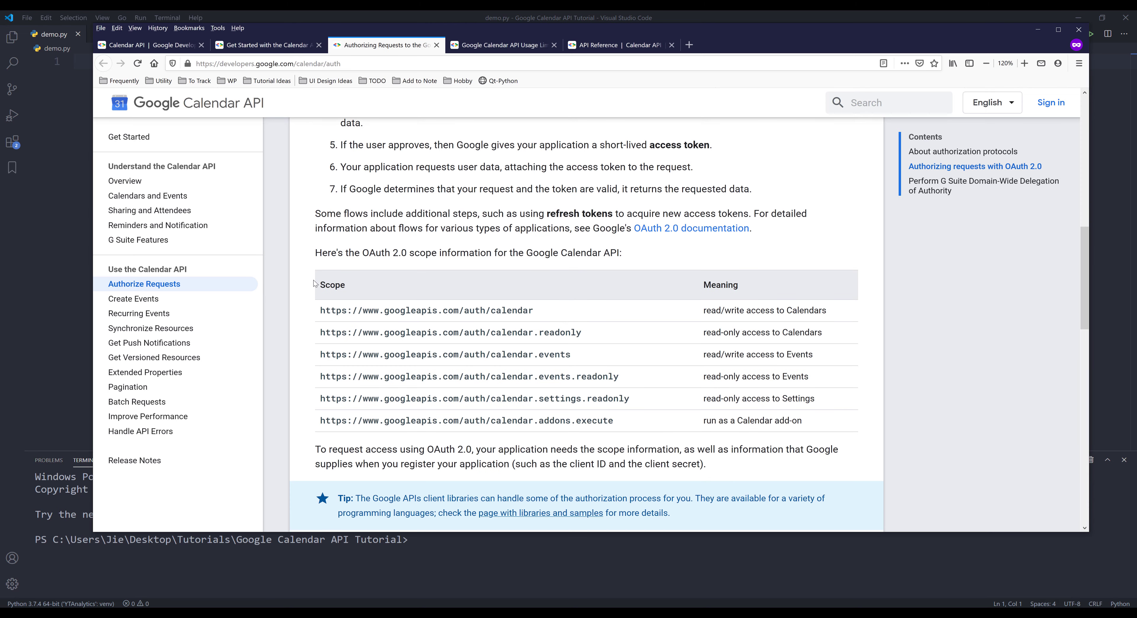
{"action": "mouse_move", "coordinate": [818, 426]}
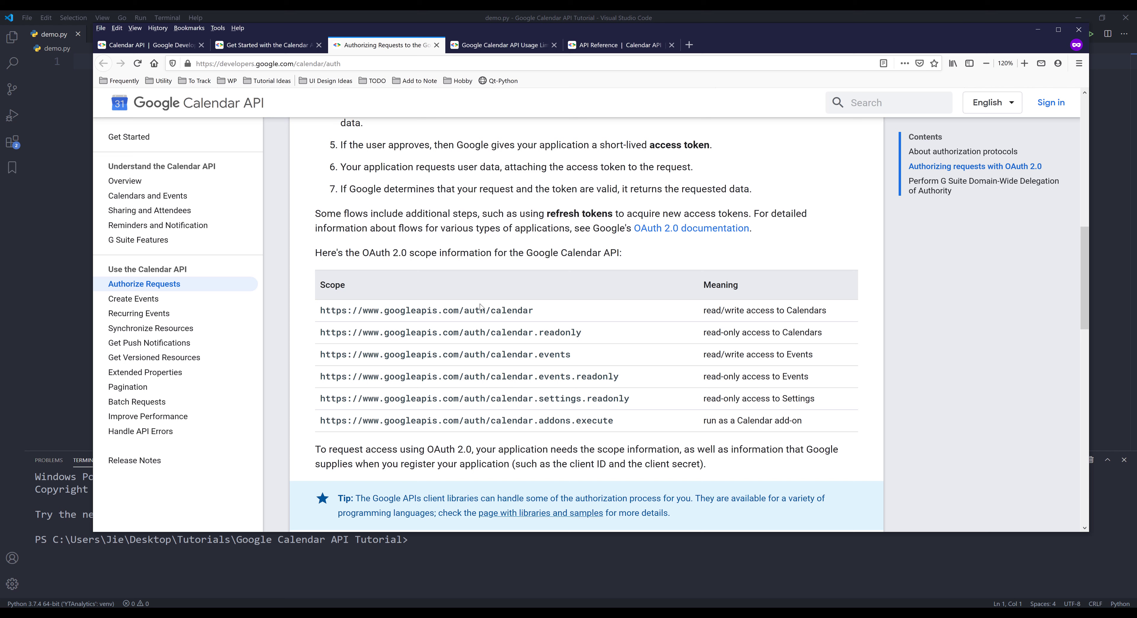
{"action": "mouse_move", "coordinate": [491, 323]}
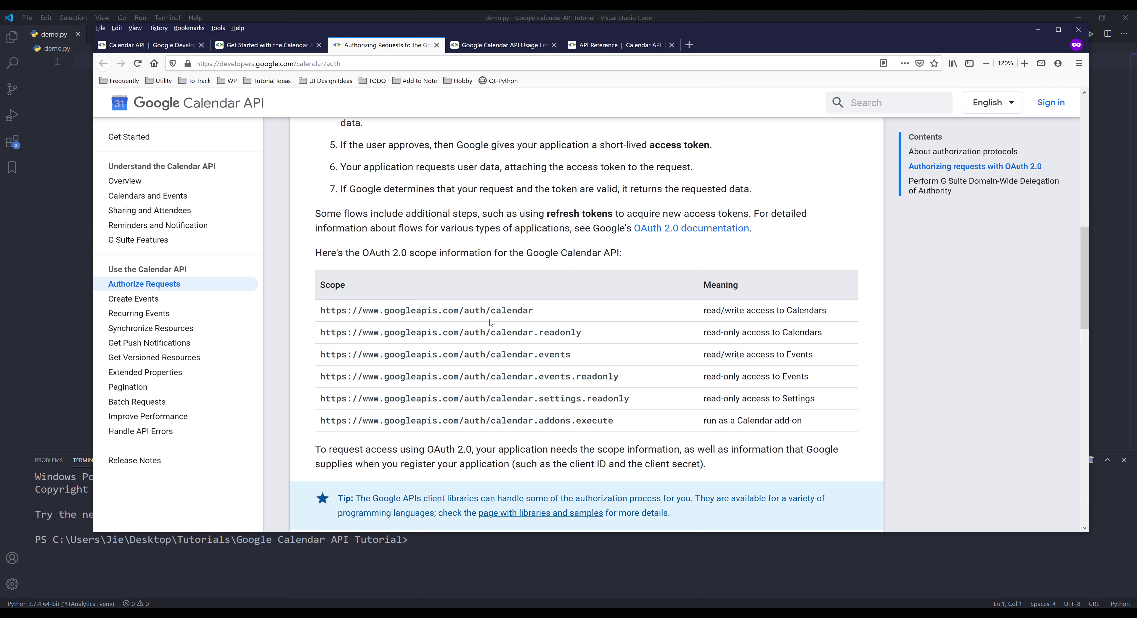
{"action": "mouse_move", "coordinate": [602, 318]}
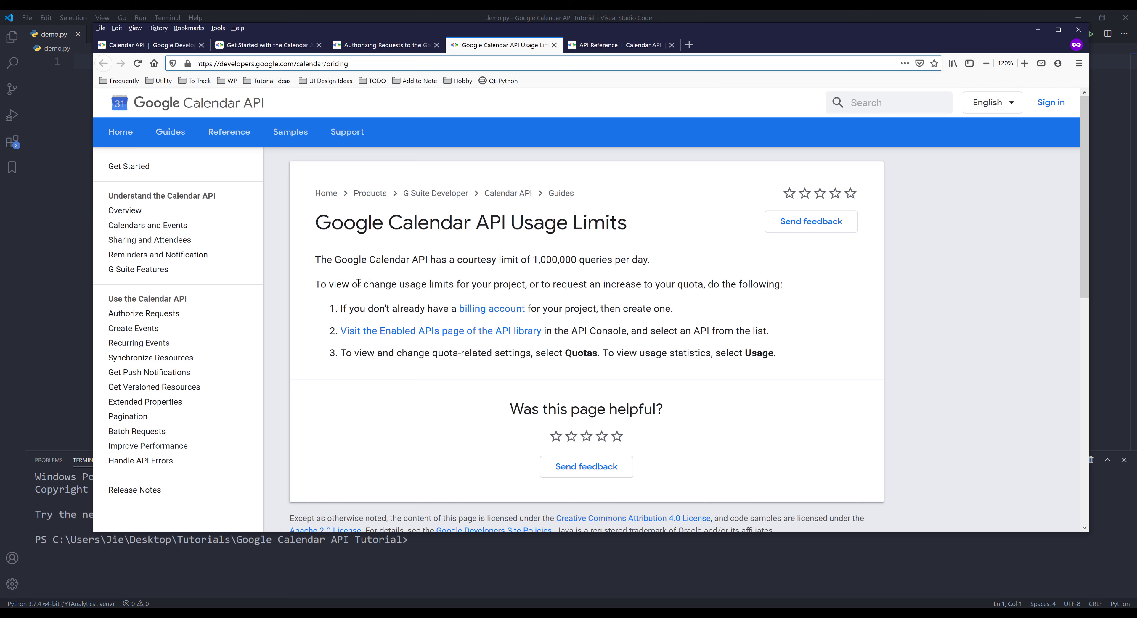
View the Calendar API REST reference listing resources like Acl, Calendars and Events.
{"action": "left_click", "coordinate": [616, 45]}
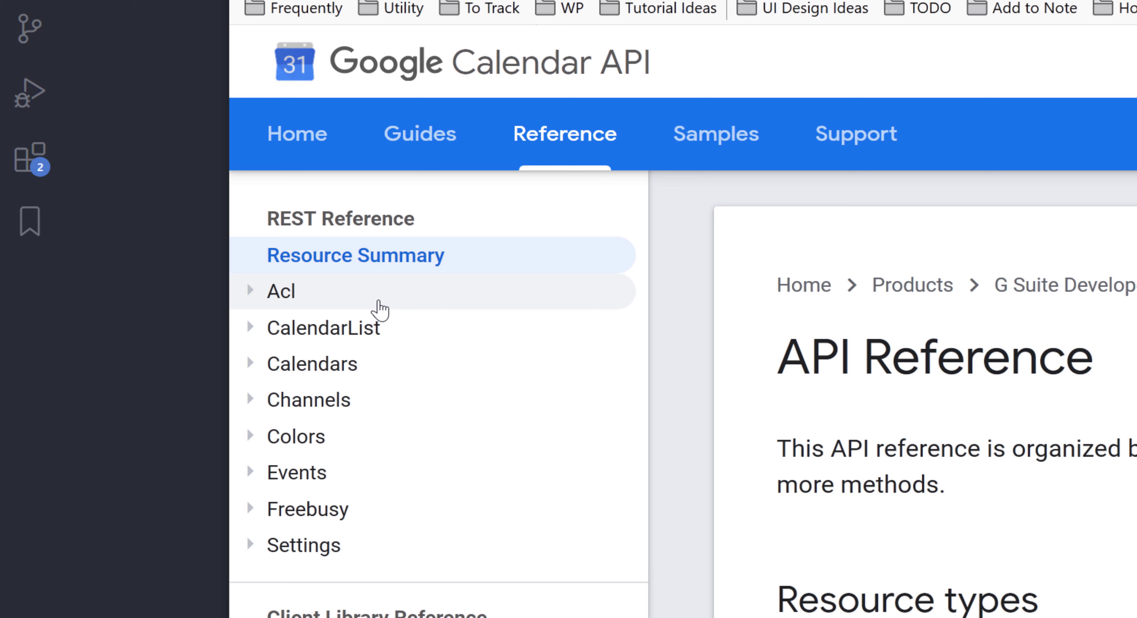
{"action": "mouse_move", "coordinate": [466, 299]}
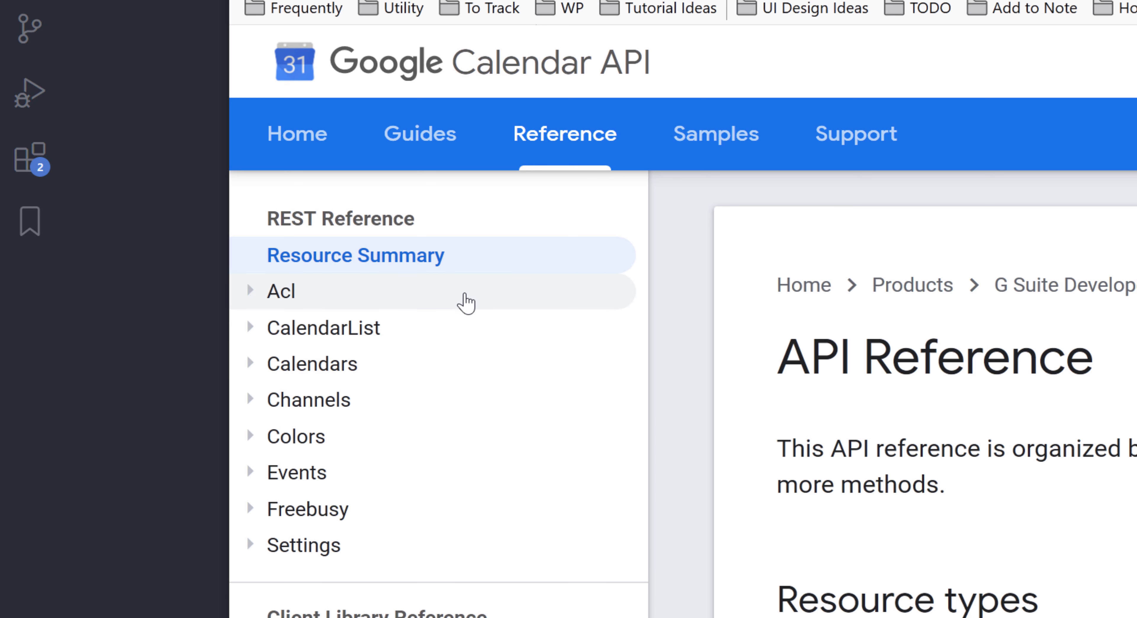
{"action": "mouse_move", "coordinate": [559, 316]}
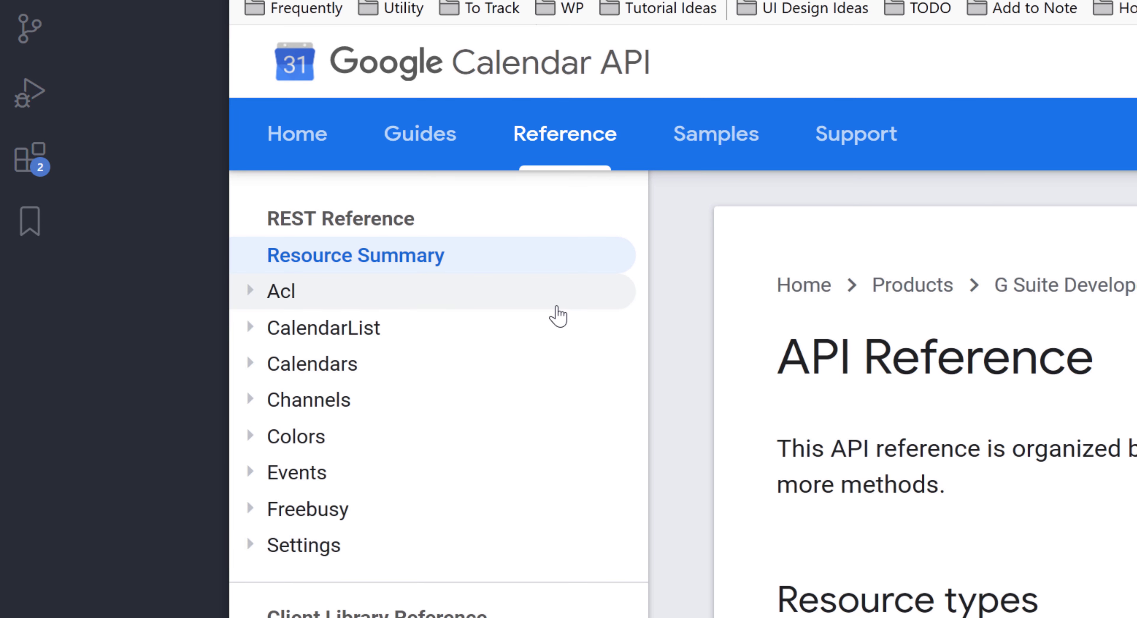
{"action": "mouse_move", "coordinate": [519, 545]}
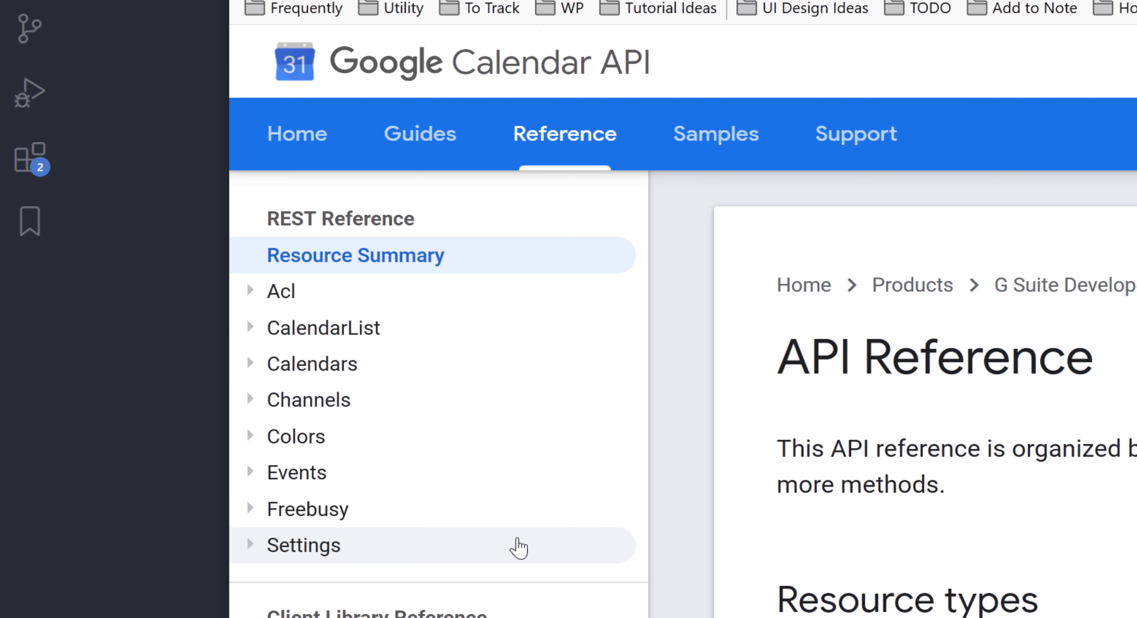
{"action": "mouse_move", "coordinate": [355, 347]}
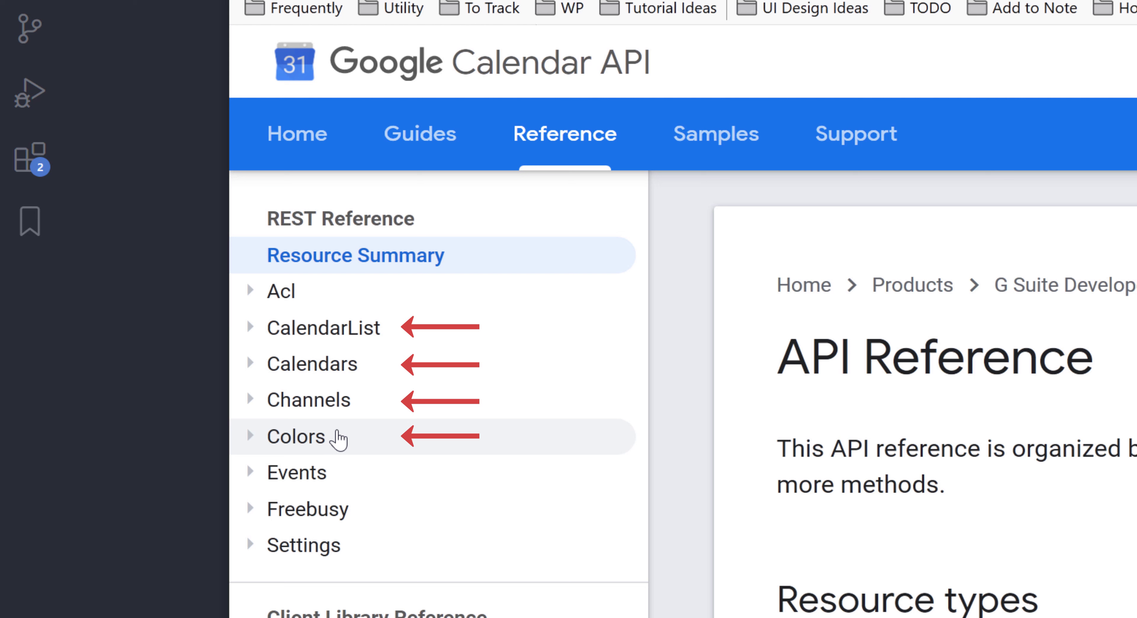
{"action": "mouse_move", "coordinate": [345, 531]}
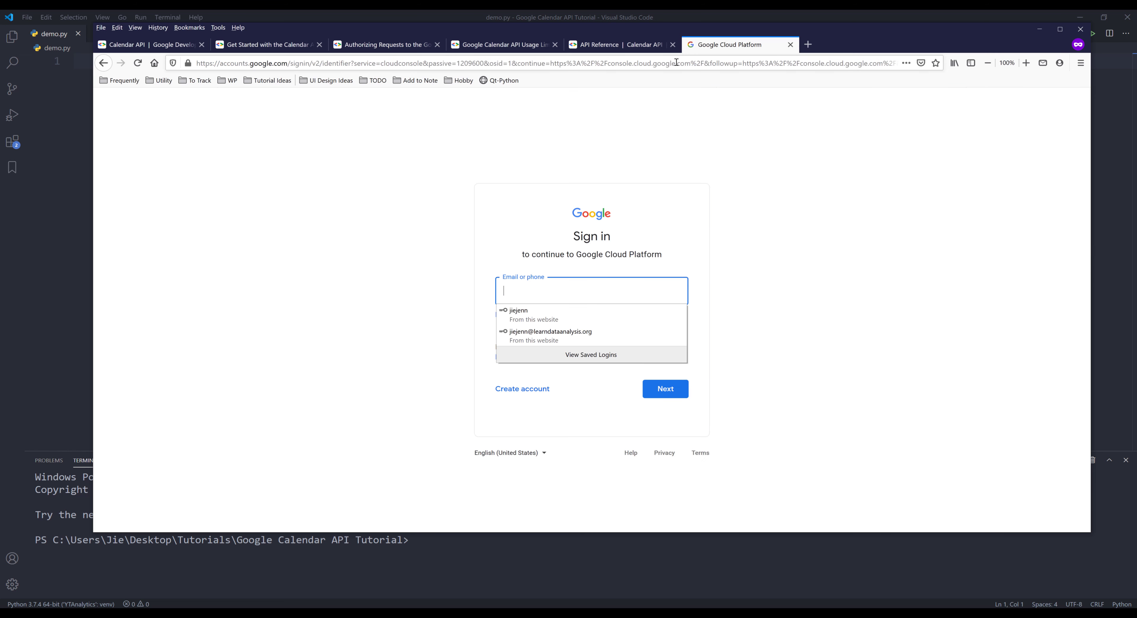
Sign into Google Cloud Console and reach the GoogleCloudDemo project dashboard.
{"action": "left_click", "coordinate": [517, 310]}
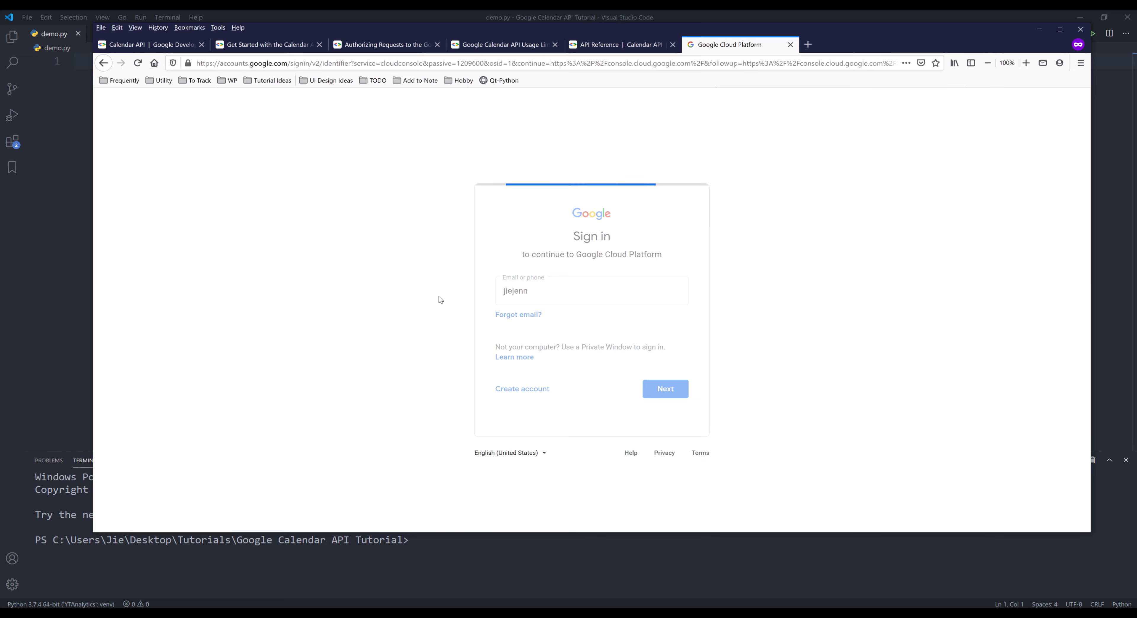
{"action": "left_click", "coordinate": [664, 389]}
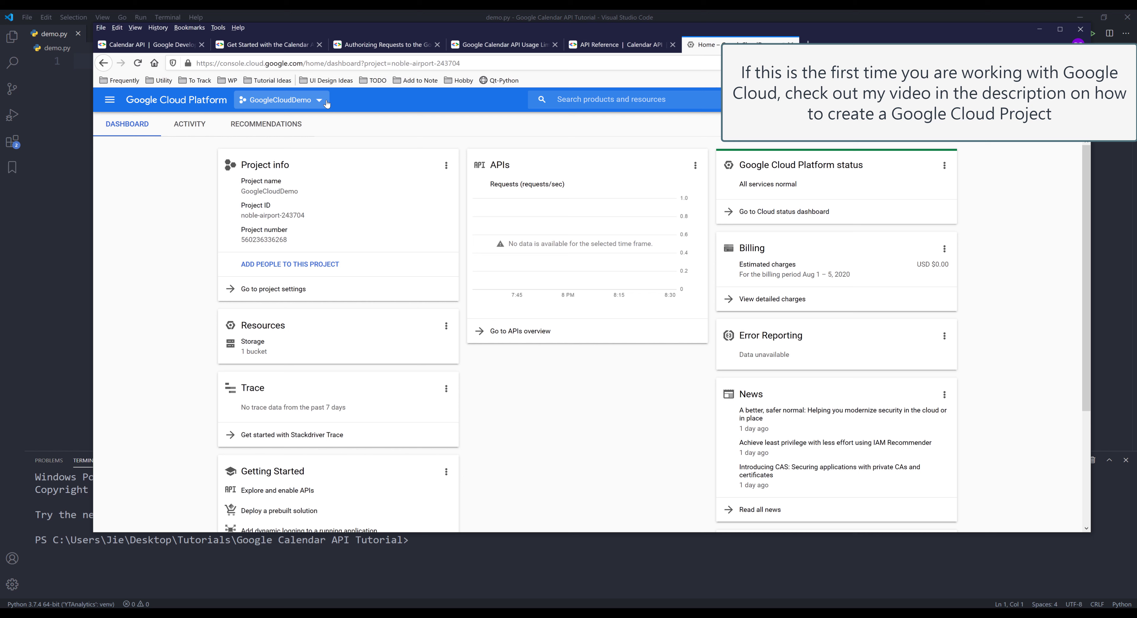
{"action": "mouse_move", "coordinate": [266, 124]}
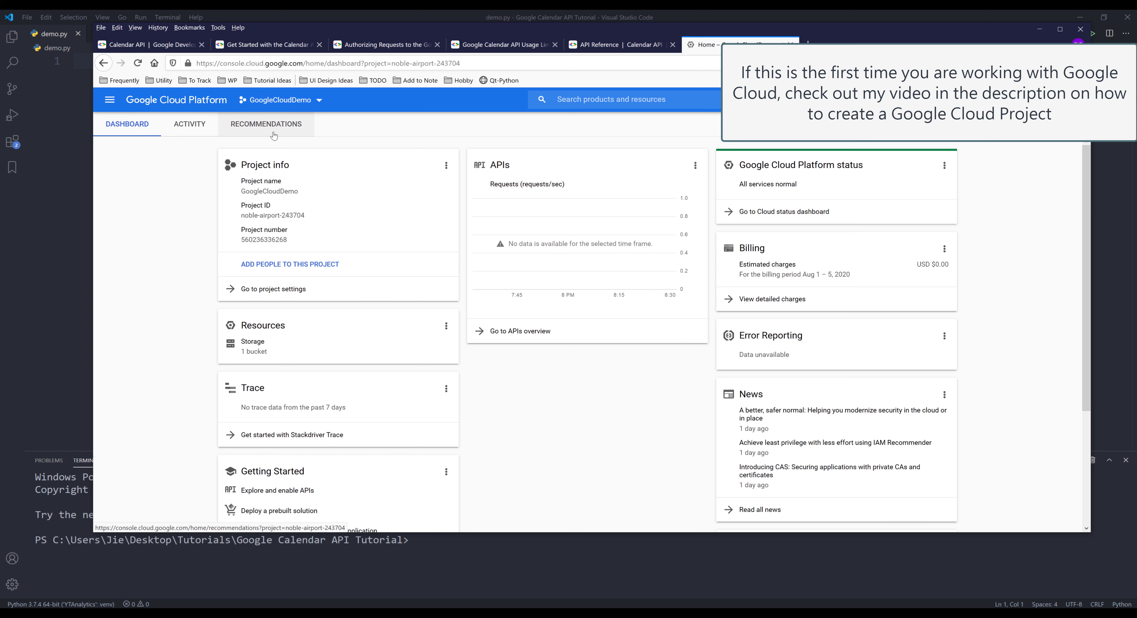
{"action": "mouse_move", "coordinate": [334, 103]}
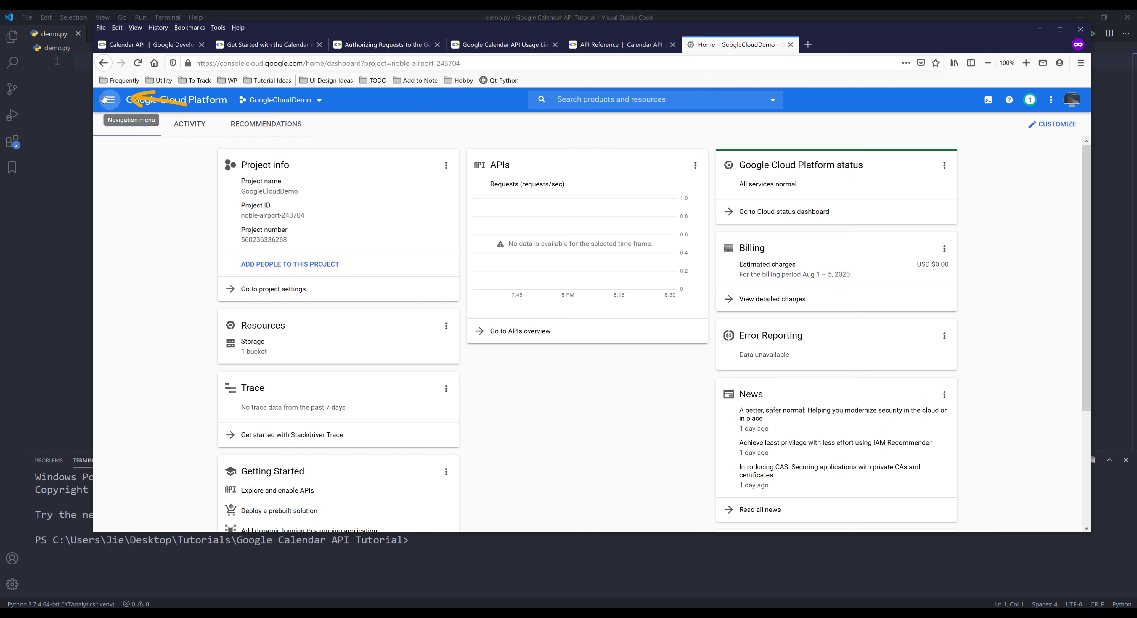
Find 'calendar' in the APIs & Services Library and show the Google Calendar API as enabled.
{"action": "left_click", "coordinate": [109, 99]}
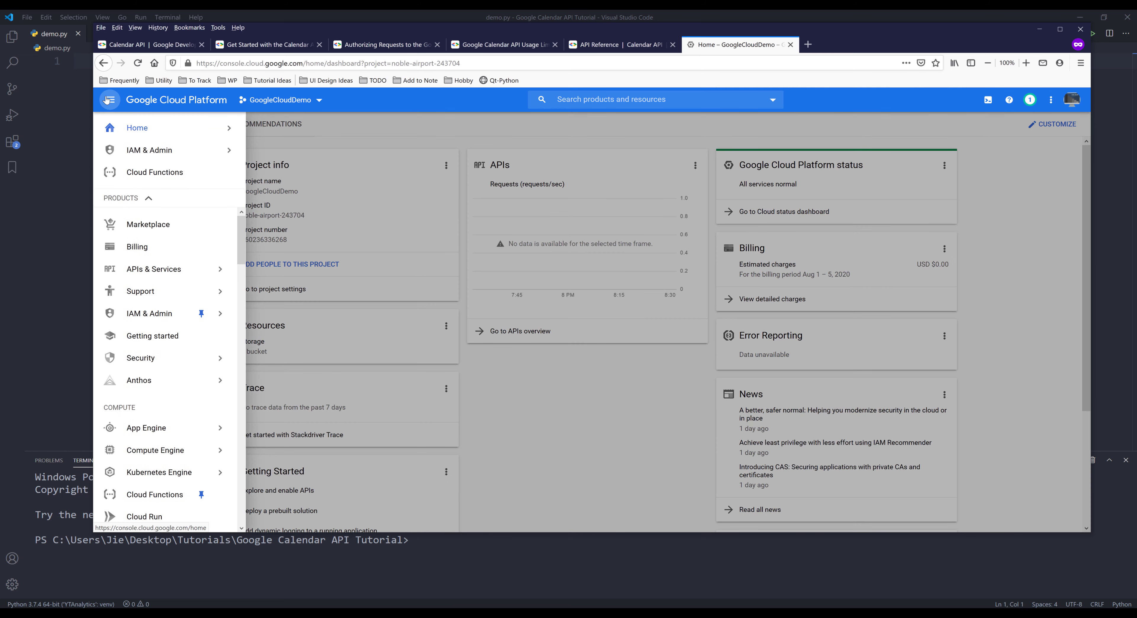
{"action": "mouse_move", "coordinate": [153, 269]}
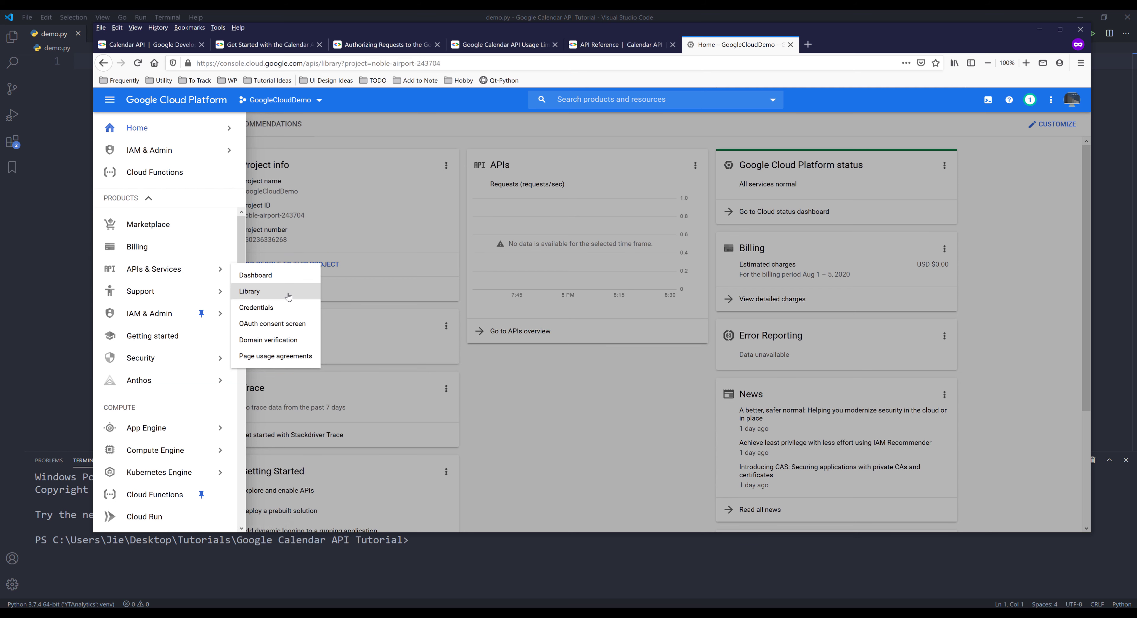
{"action": "left_click", "coordinate": [249, 291]}
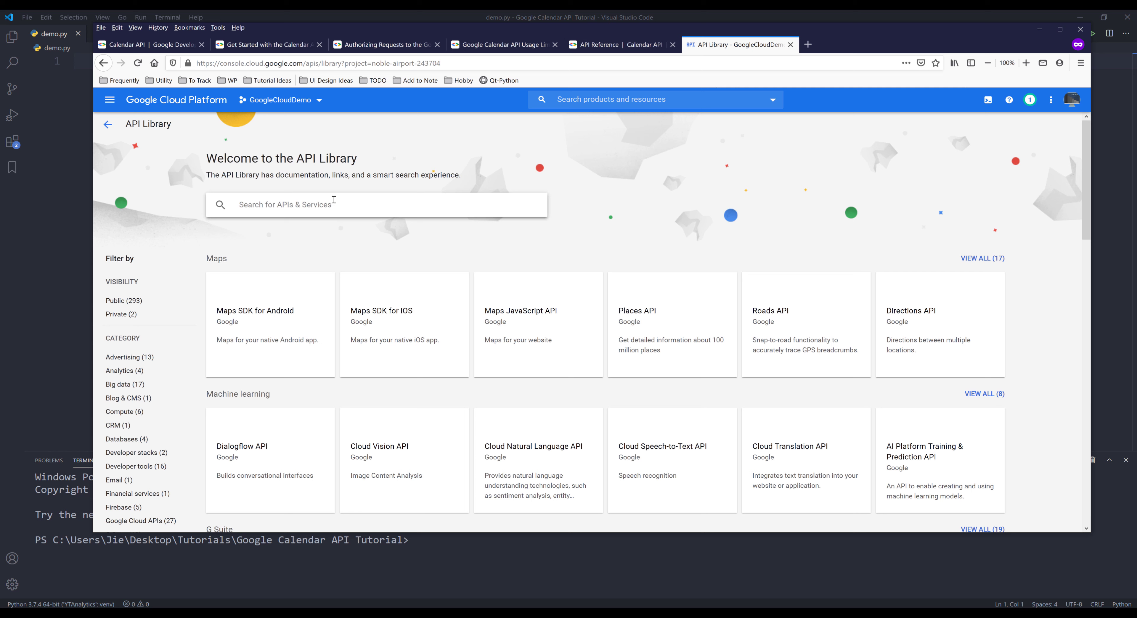
{"action": "type", "text": "c"}
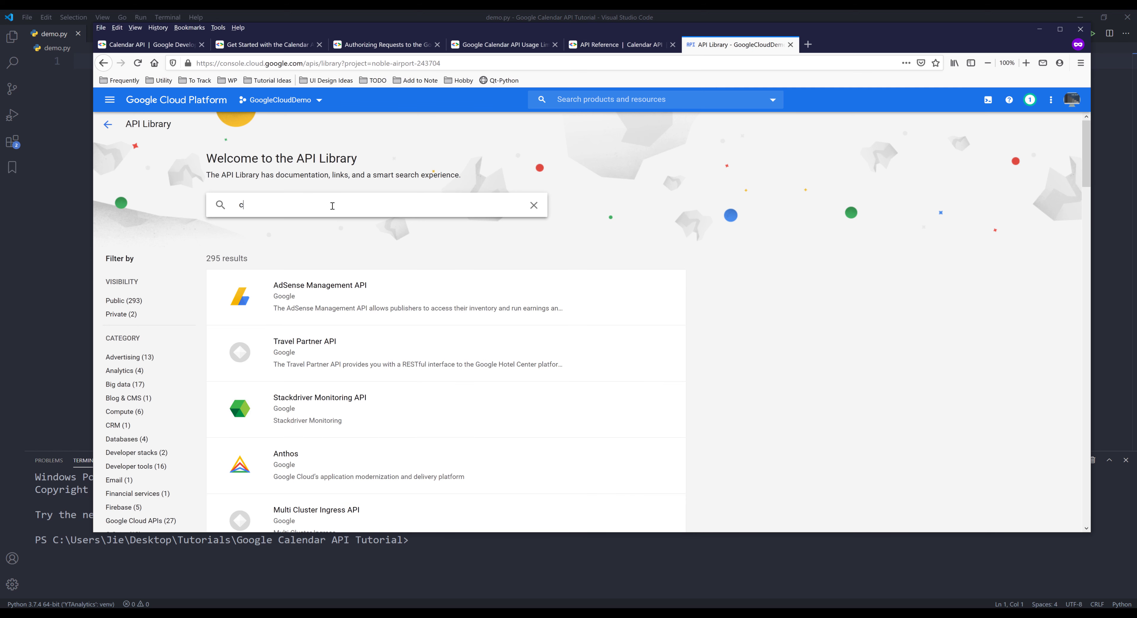
{"action": "type", "text": "calendar"}
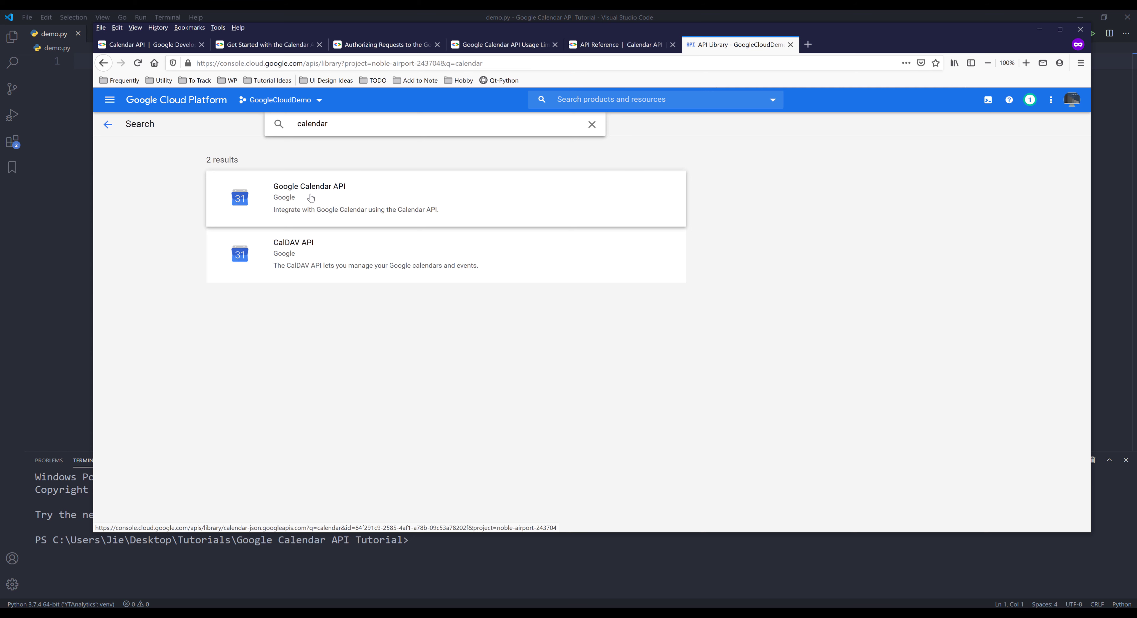
{"action": "left_click", "coordinate": [308, 198]}
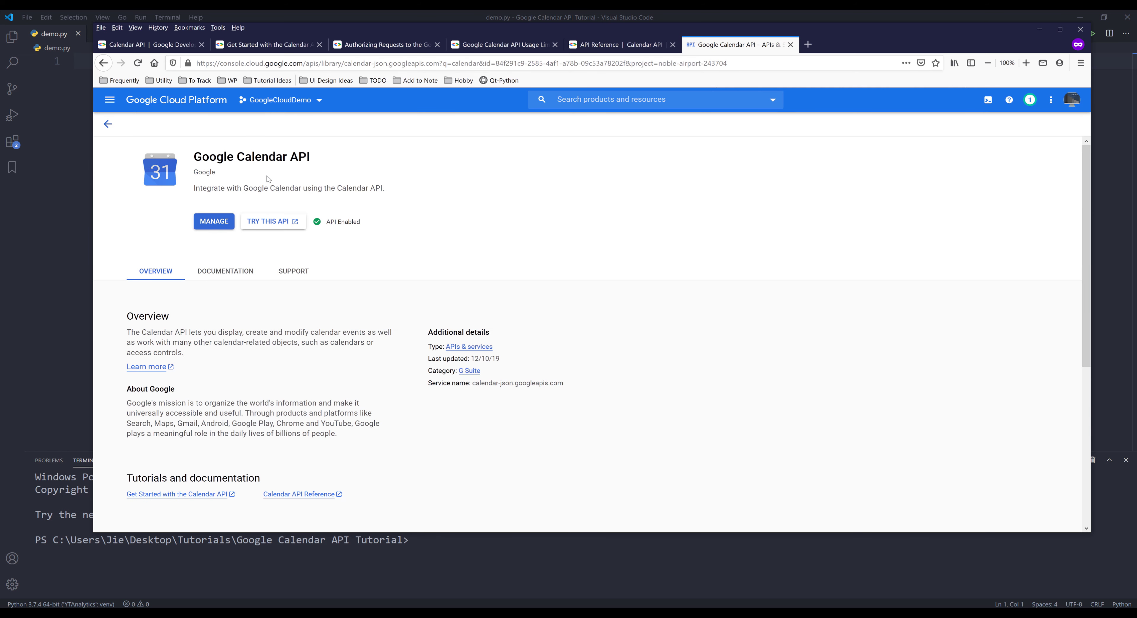
{"action": "mouse_move", "coordinate": [305, 174]}
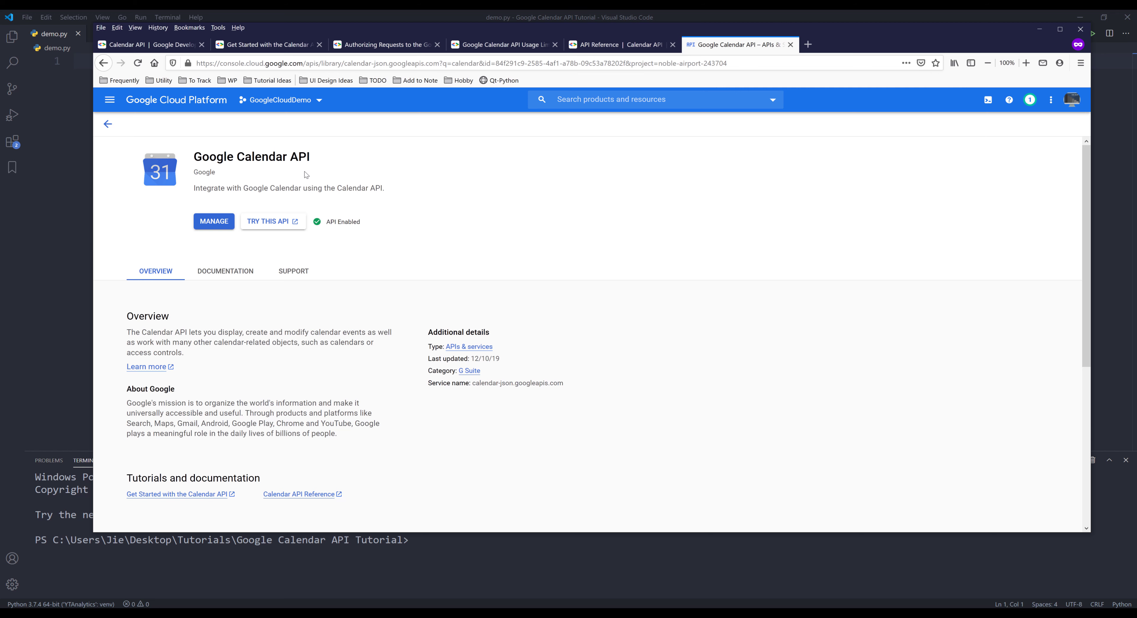
{"action": "mouse_move", "coordinate": [511, 201]}
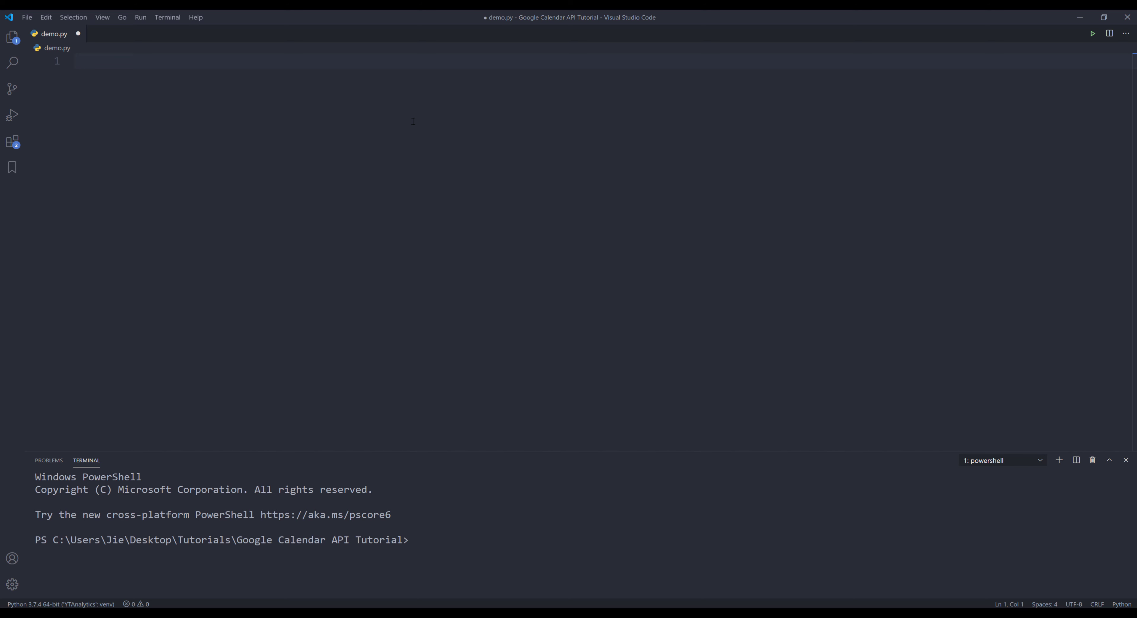
Import pprint and Create_Service from the Google module in demo.py.
{"action": "type", "text": "from"}
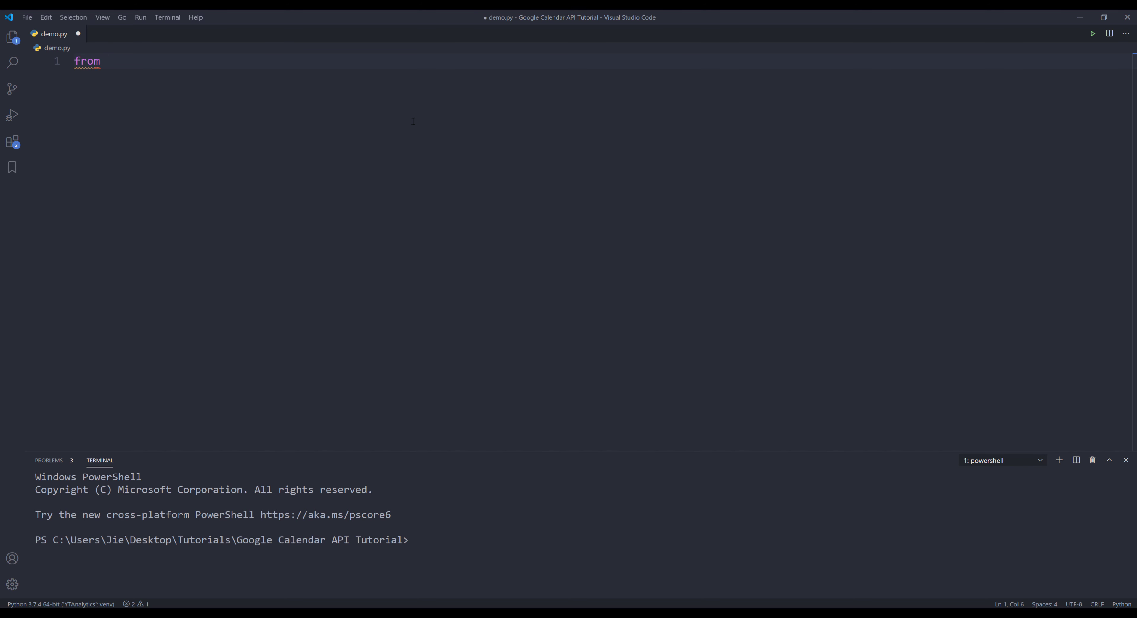
{"action": "type", "text": "pprint import pprint"}
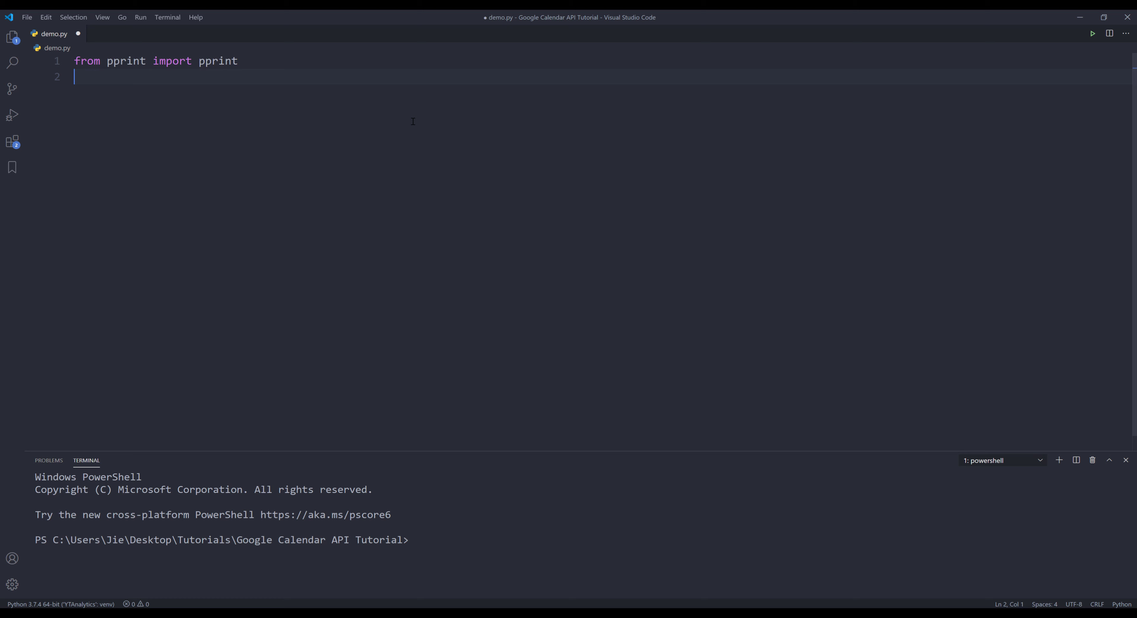
{"action": "type", "text": "from Google im"}
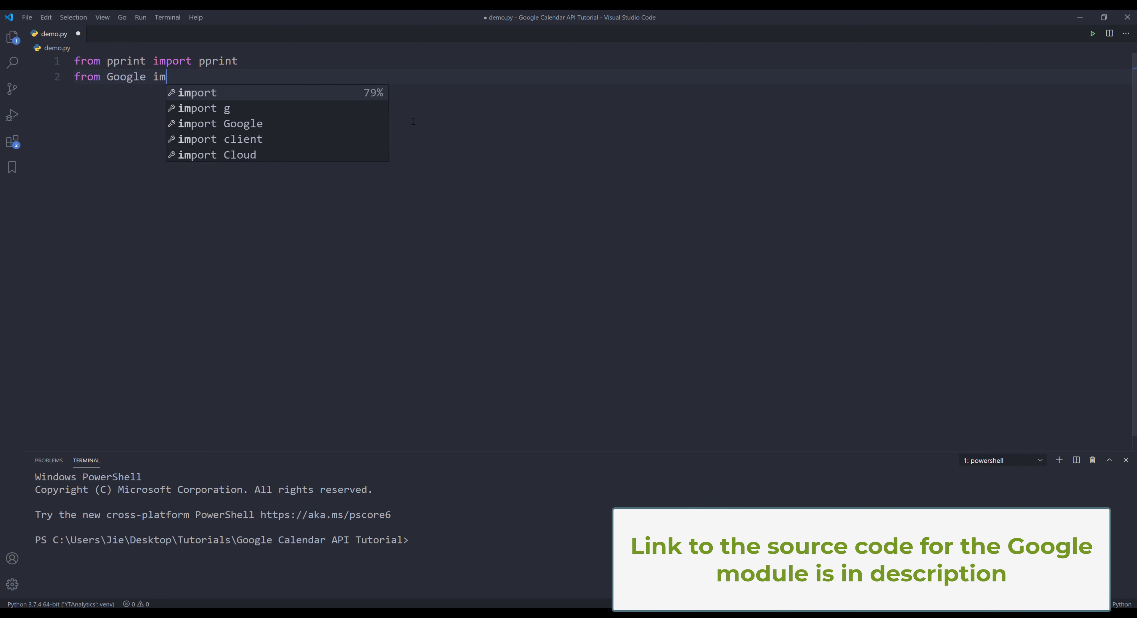
{"action": "type", "text": "Create_Service"}
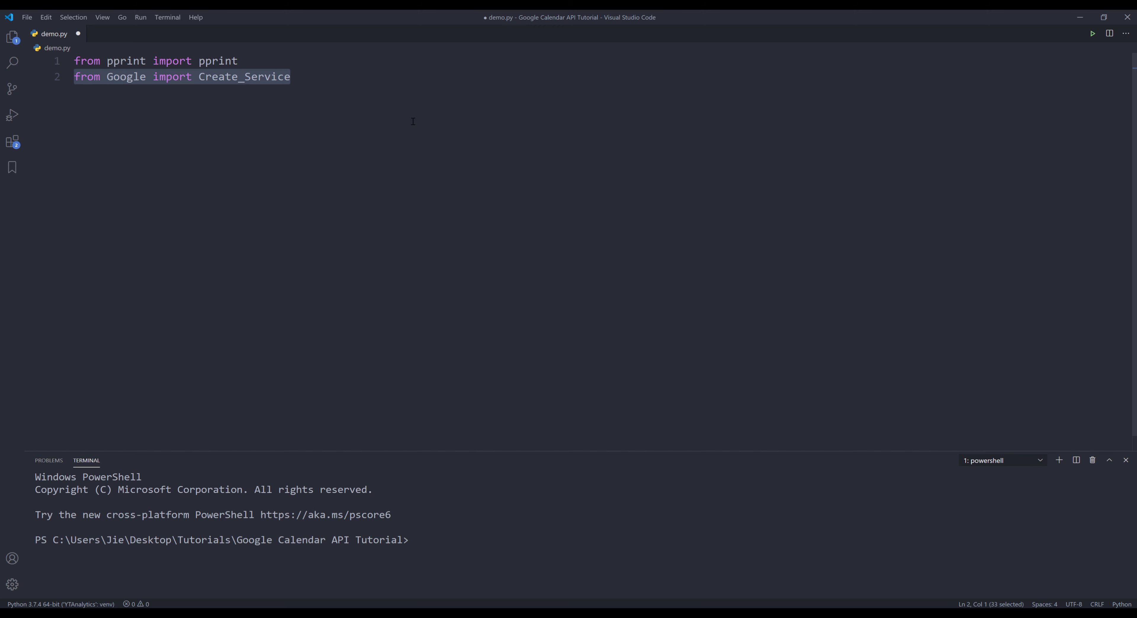
Define CLIENT_SECRET_FILE = 'client_secret_GoogleCloudDemo.json'.
{"action": "type", "text": "C"}
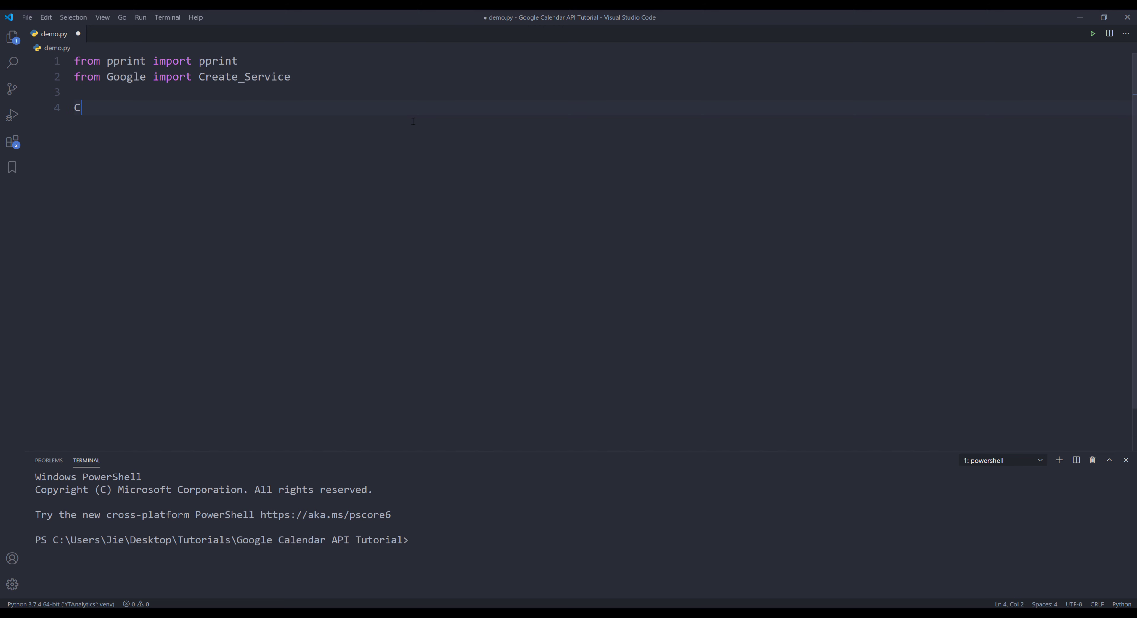
{"action": "type", "text": "LIENT"}
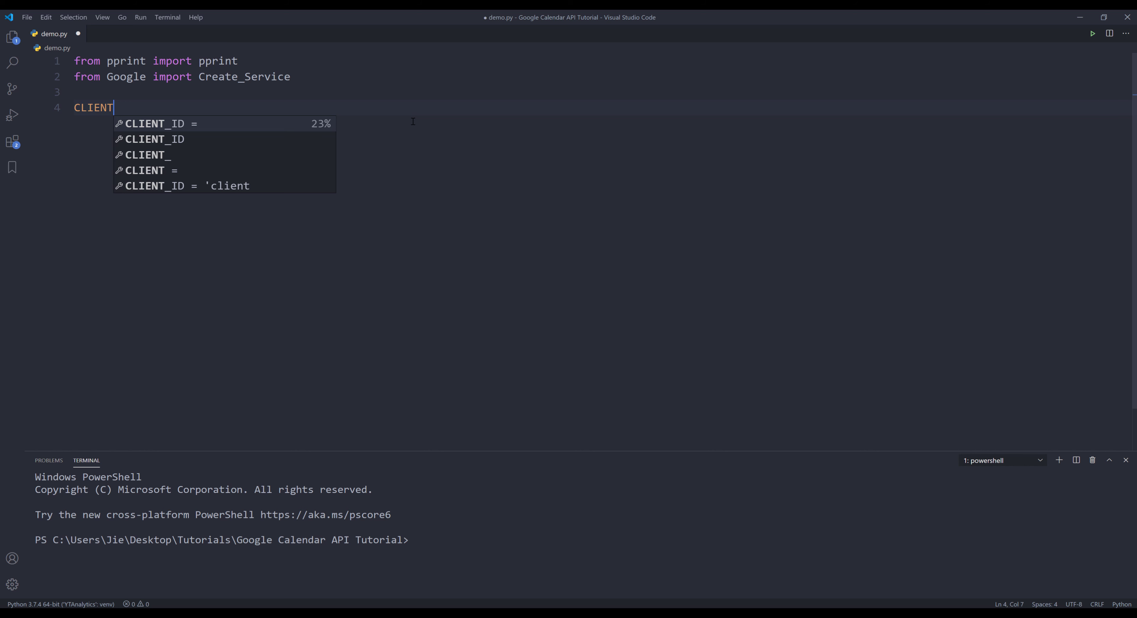
{"action": "type", "text": "_"}
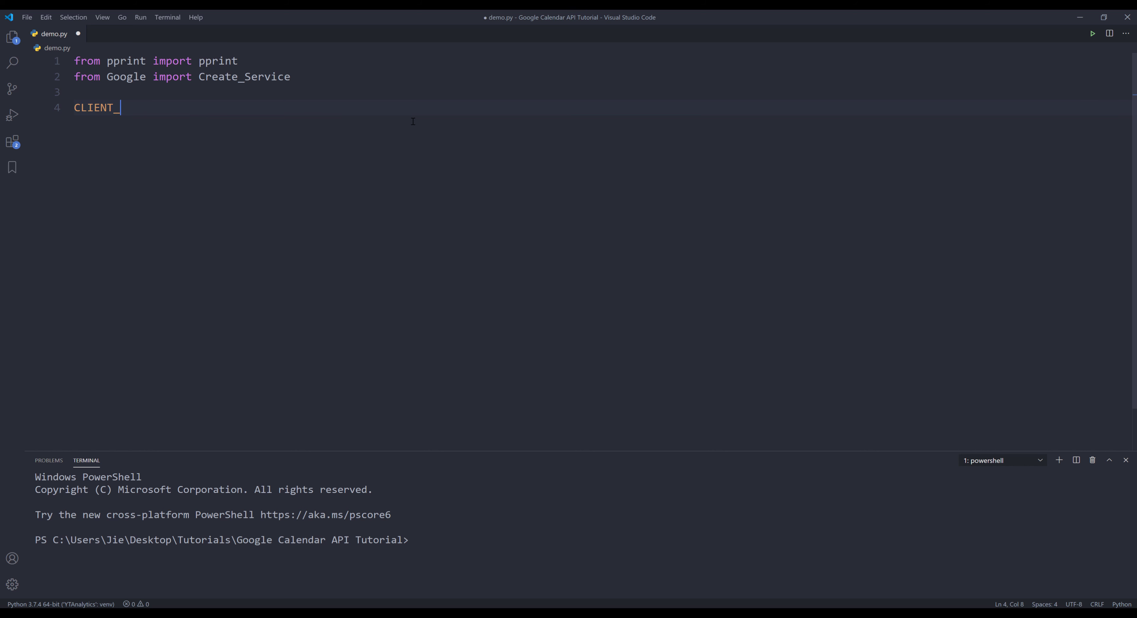
{"action": "type", "text": "SECRET"}
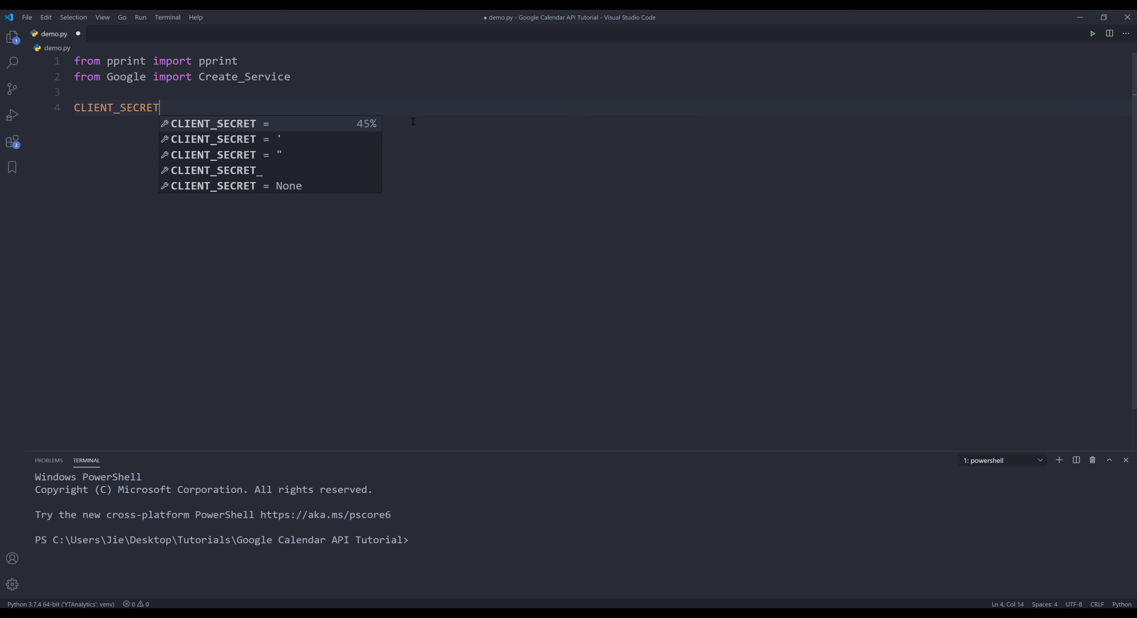
{"action": "type", "text": "_FILE = '"}
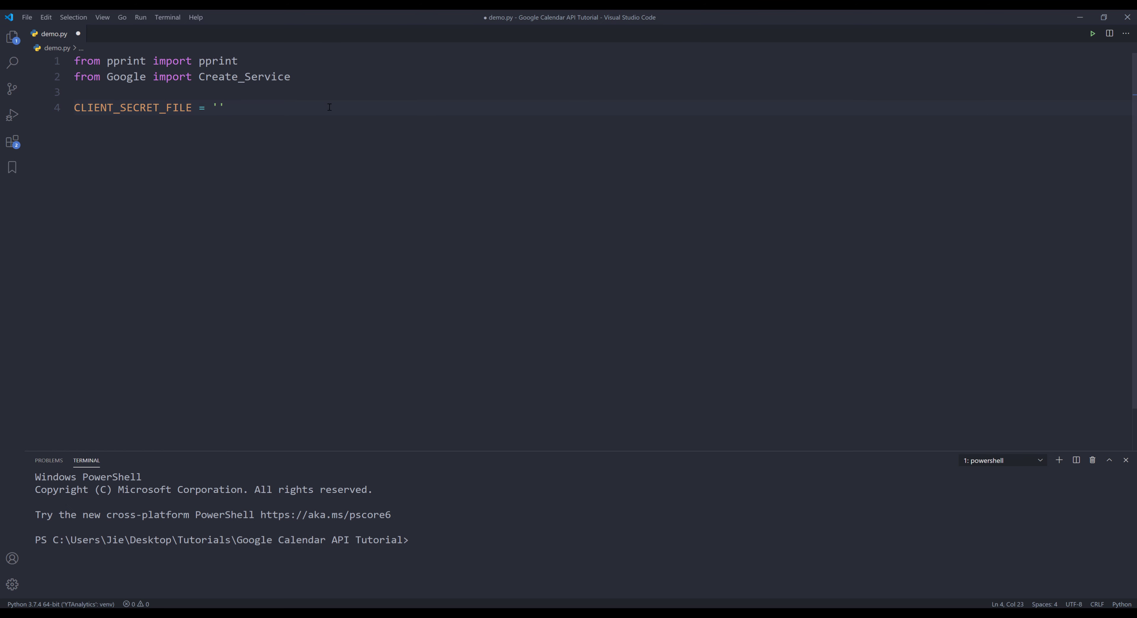
{"action": "type", "text": "client_secret_GoogleCloudDemo.json"}
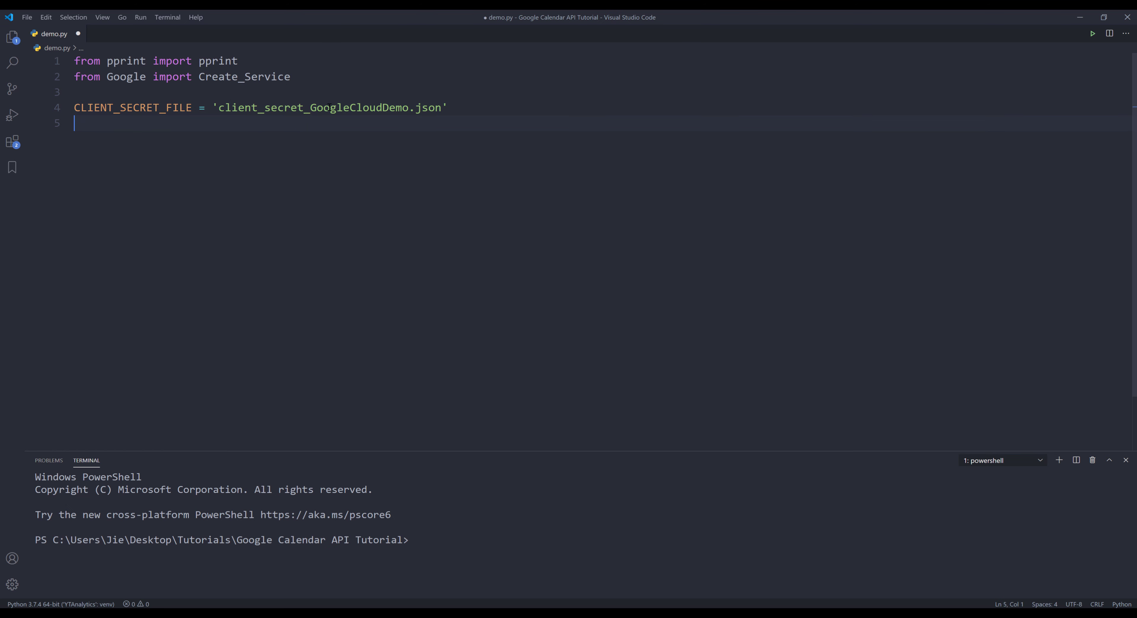
Define API_NAME = 'calendar', API_VERSION = 'v3' and start the SCOPES line.
{"action": "type", "text": "API_NAME = 'caledn"}
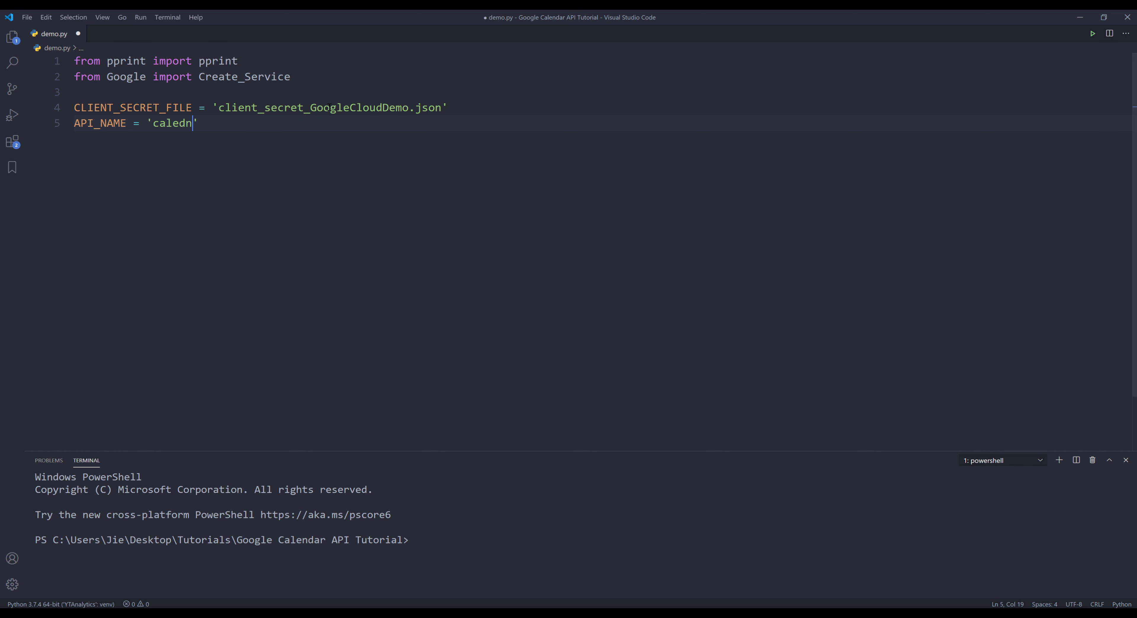
{"action": "type", "text": "ar"}
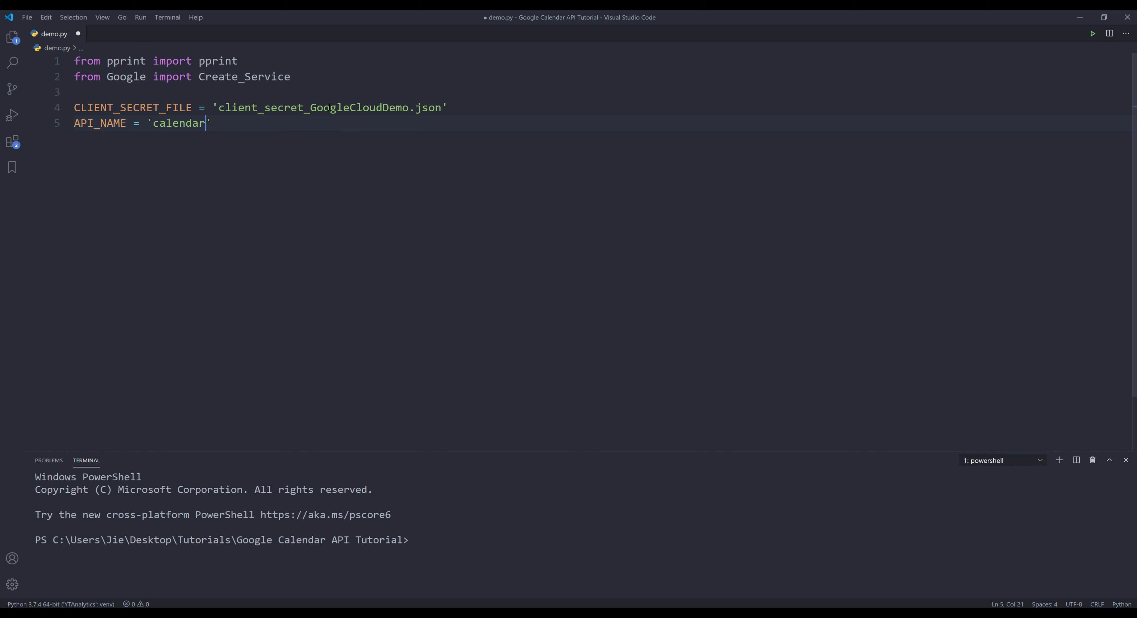
{"action": "type", "text": "API_VERSION = 'v3"}
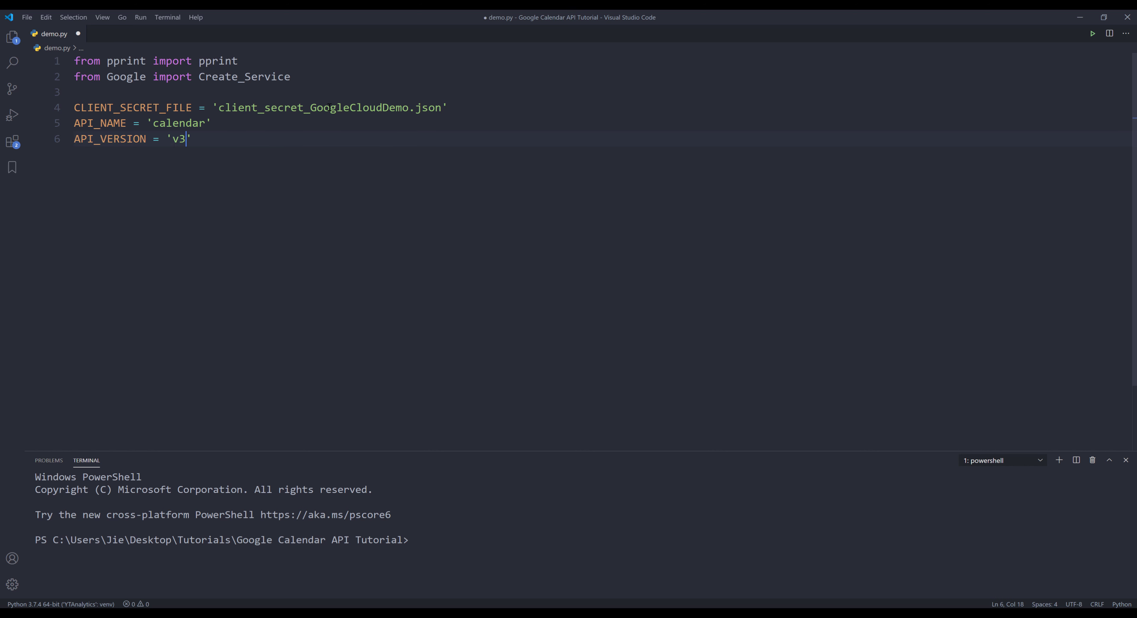
{"action": "key", "text": "Enter"}
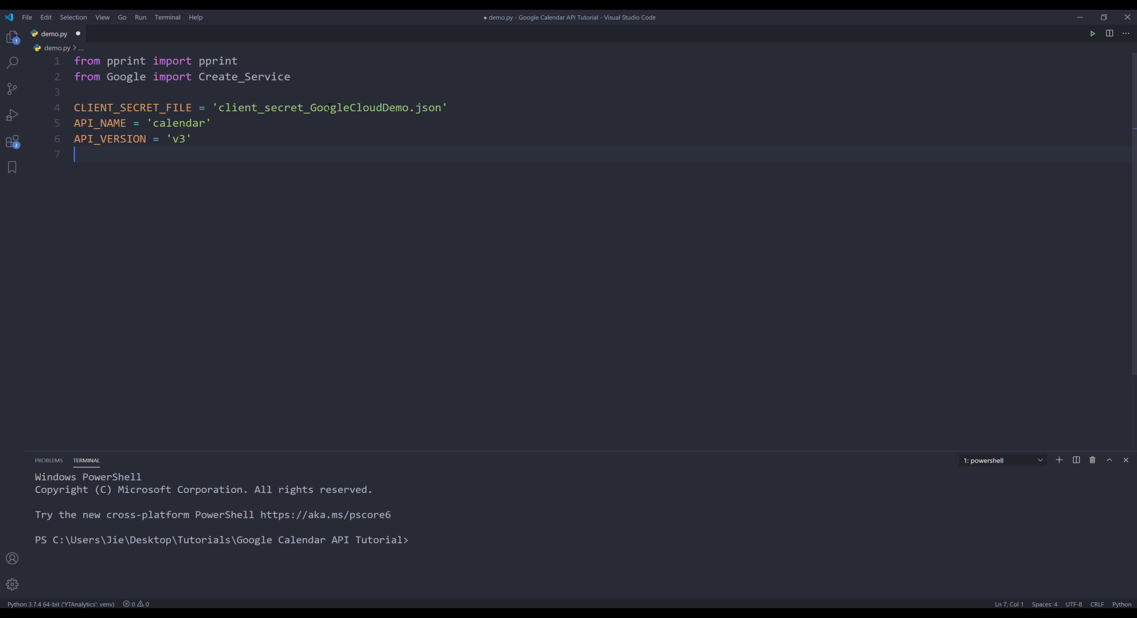
{"action": "type", "text": "SCOPES"}
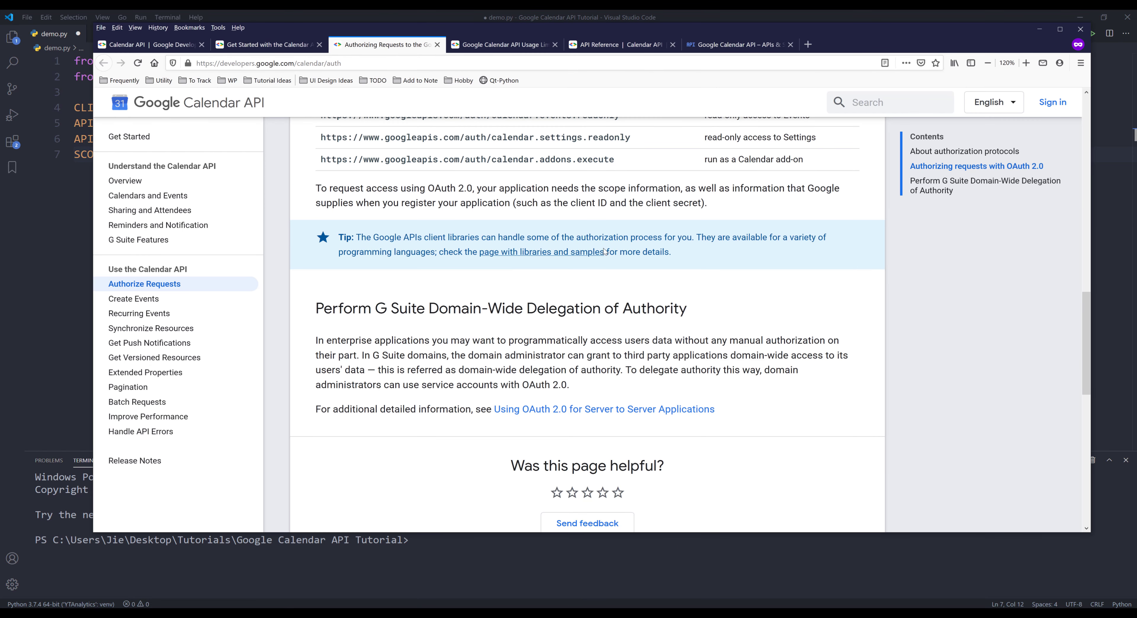
{"action": "scroll", "scroll_direction": "up", "scroll_amount": 3}
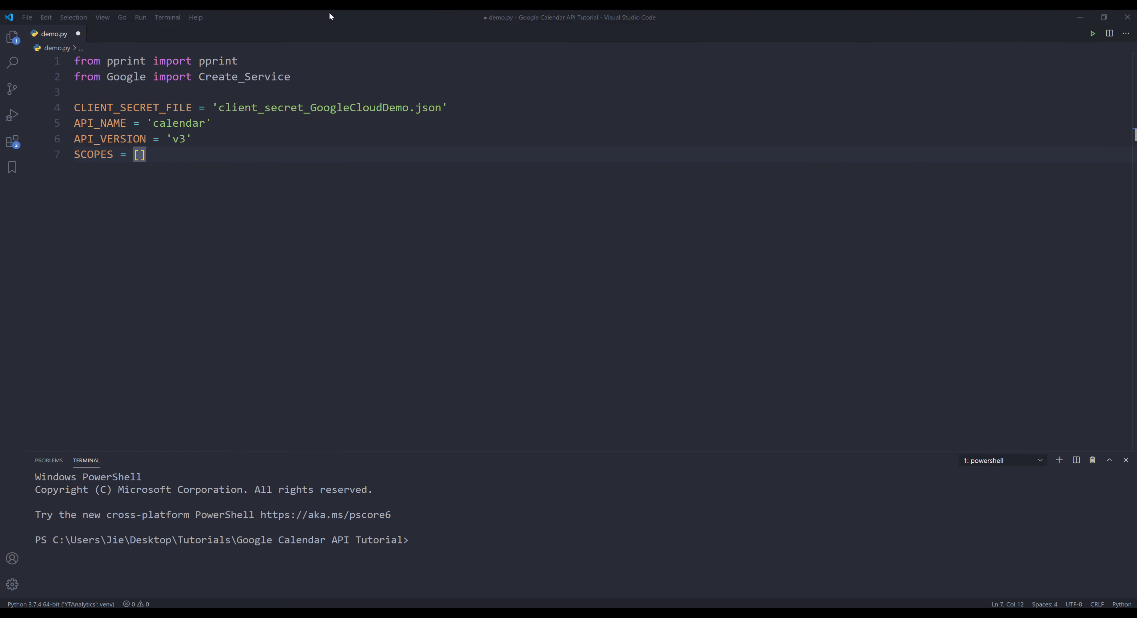
{"action": "left_click", "coordinate": [235, 155]}
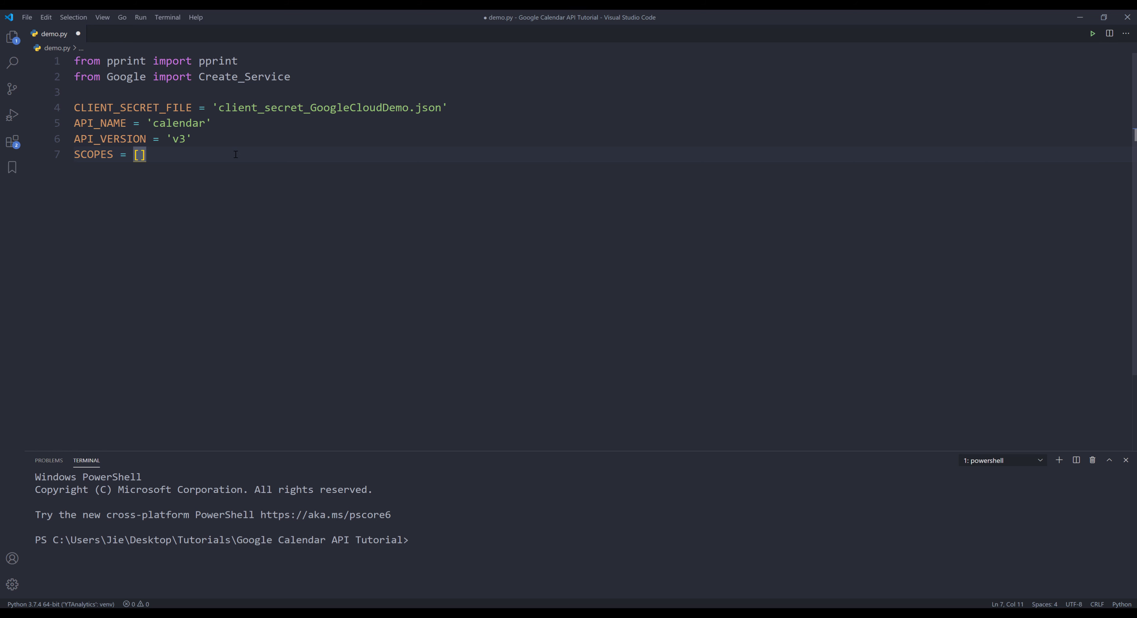
{"action": "type", "text": "'https://www.googleapis.com/auth/calendar'"}
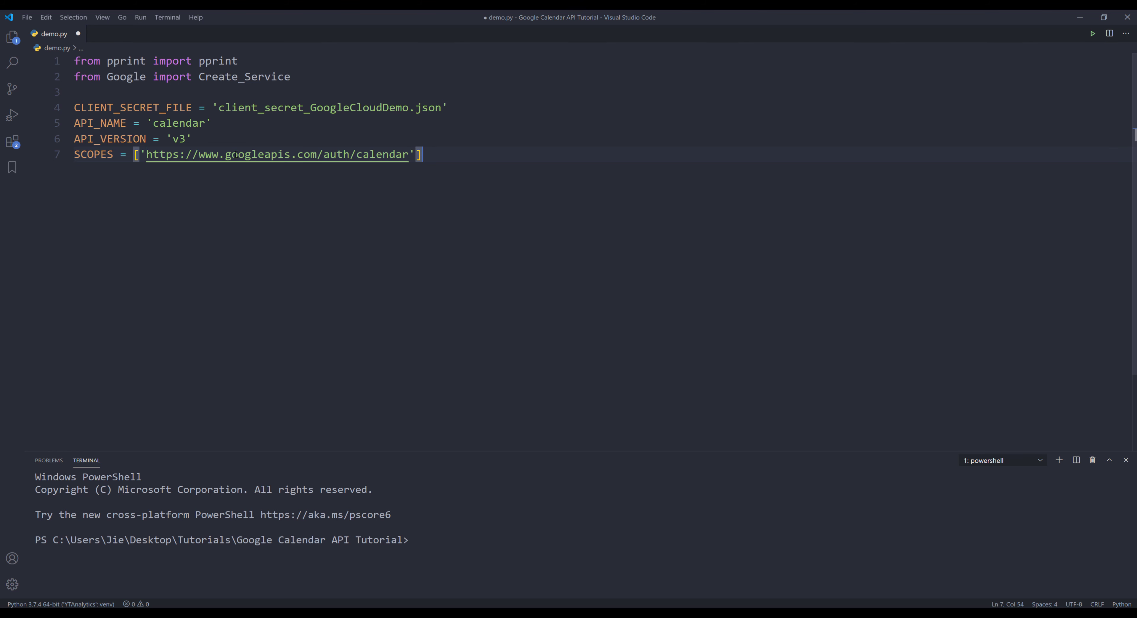
{"action": "key", "text": "Enter"}
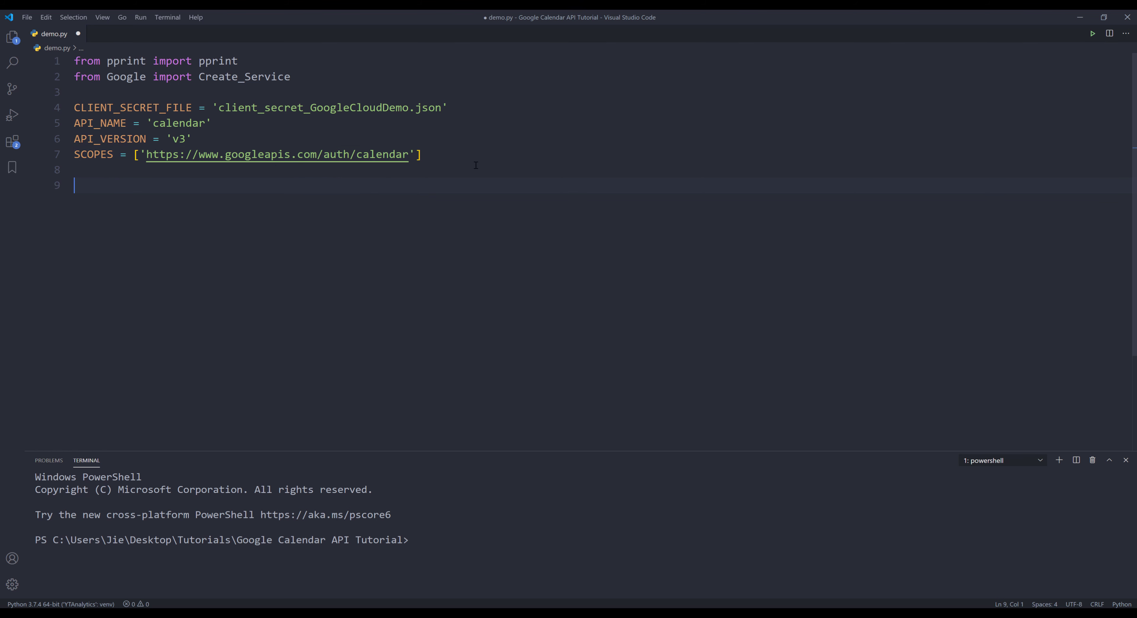
{"action": "key", "text": "ctrl+a"}
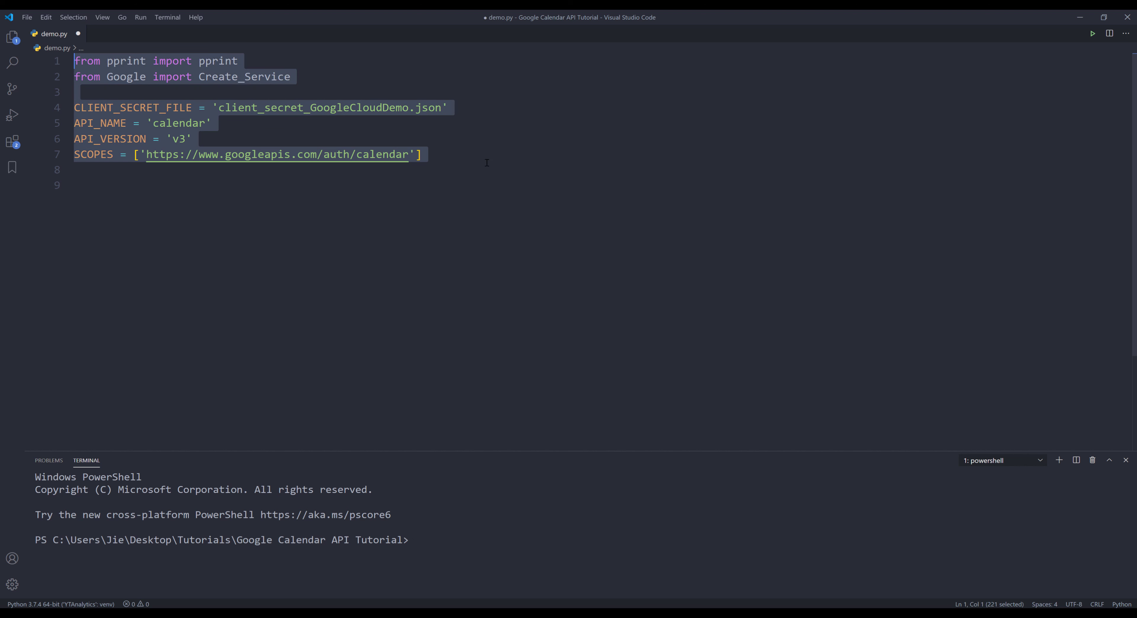
{"action": "left_click", "coordinate": [422, 154]}
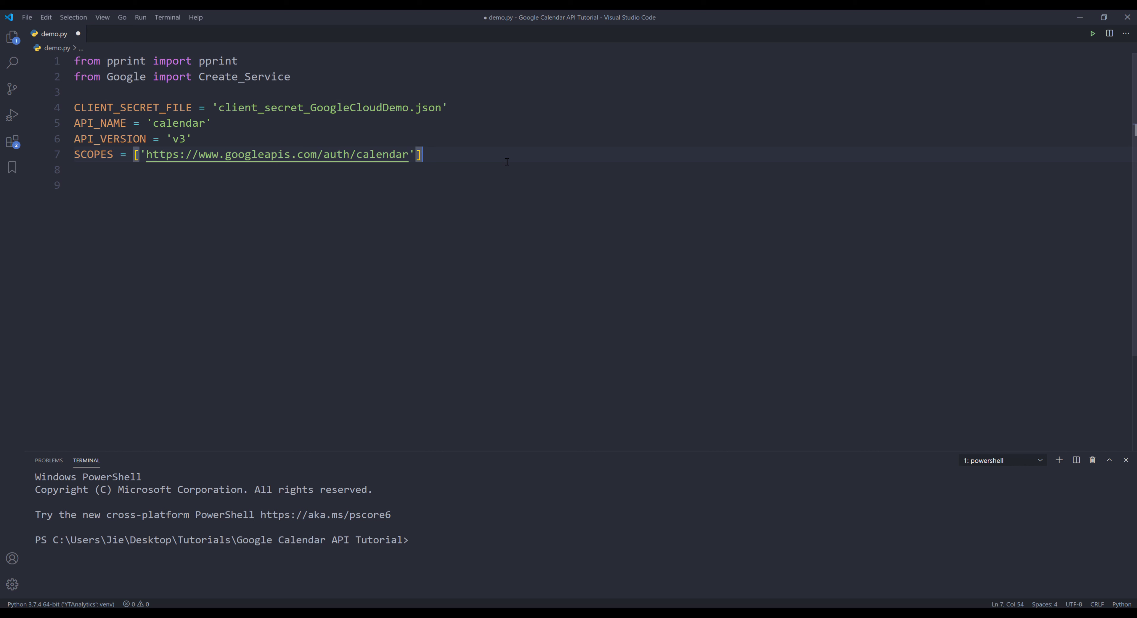
Write service = Create_Service(CLIENT_SECRET_FILE, API_NAME, API_VERSION, SCOPES).
{"action": "type", "text": "service ="}
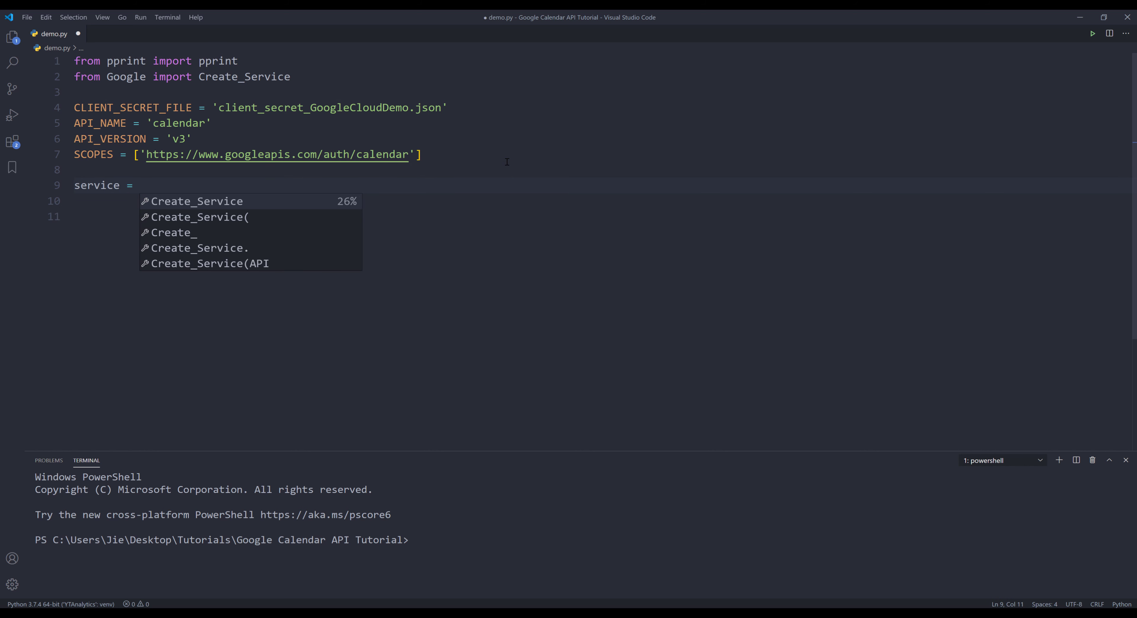
{"action": "type", "text": "CRE"}
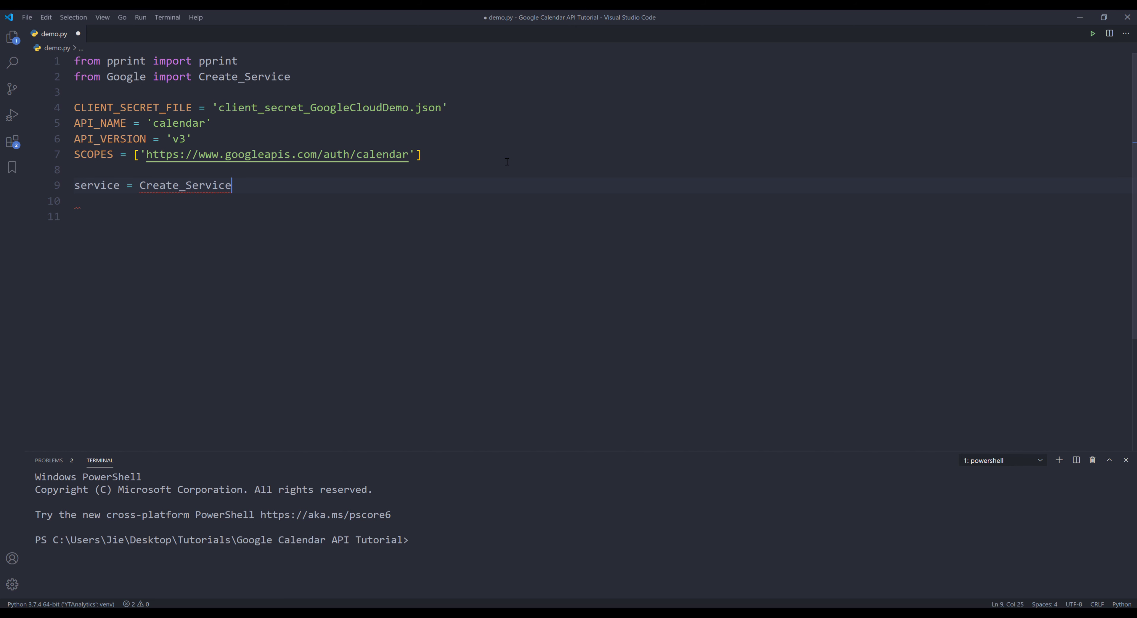
{"action": "type", "text": "(CLIENT_SECRET_FILE,"}
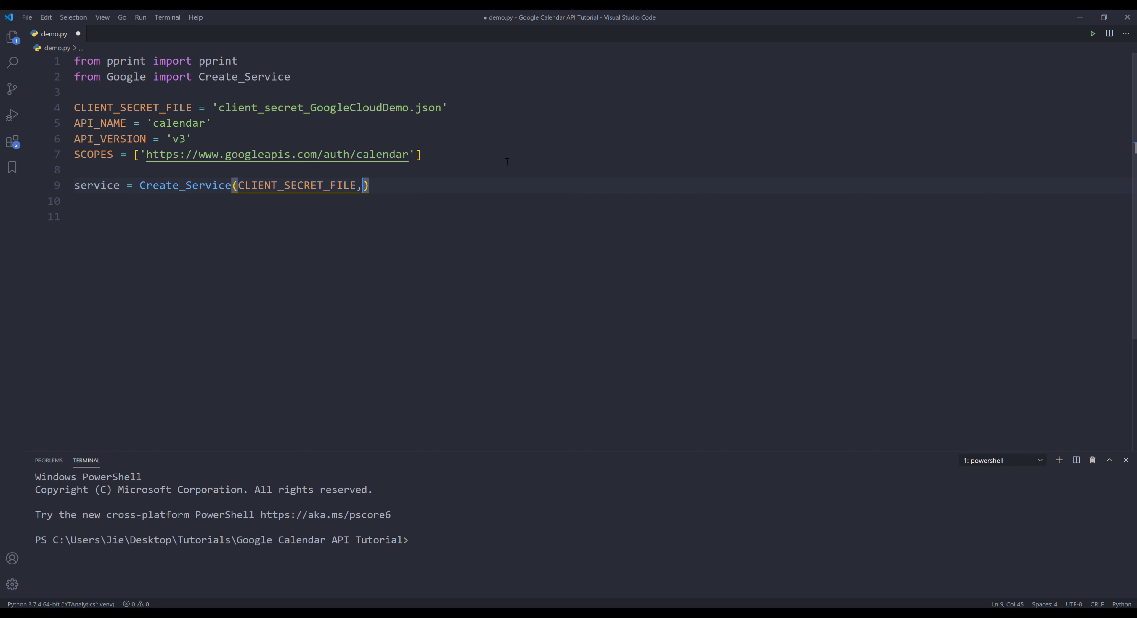
{"action": "type", "text": "API_N"}
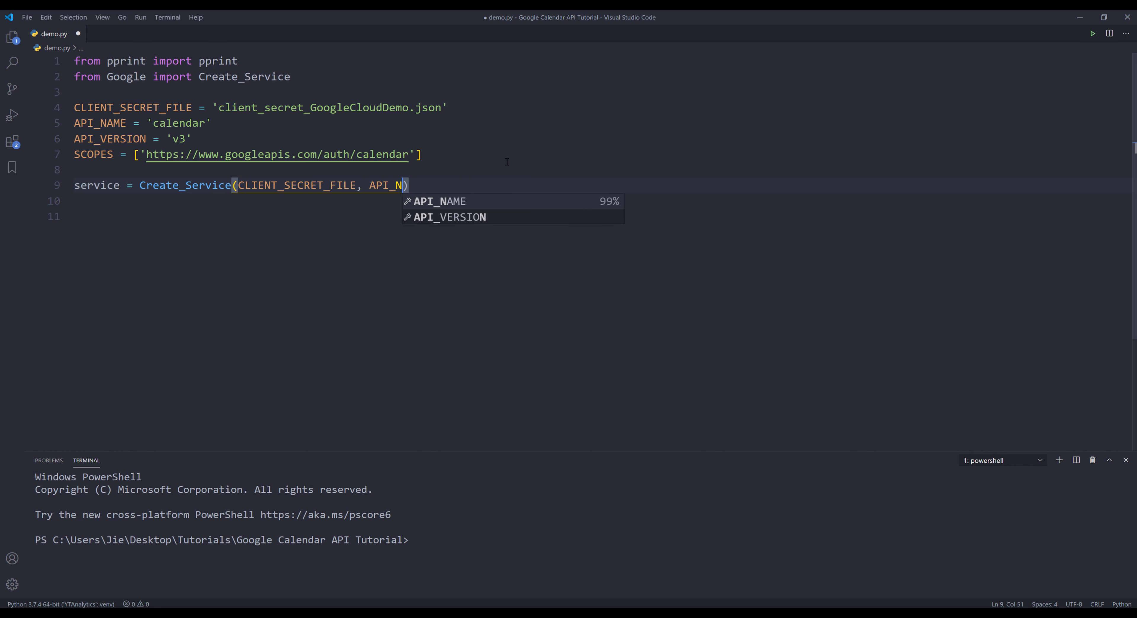
{"action": "type", "text": "AME, API_"}
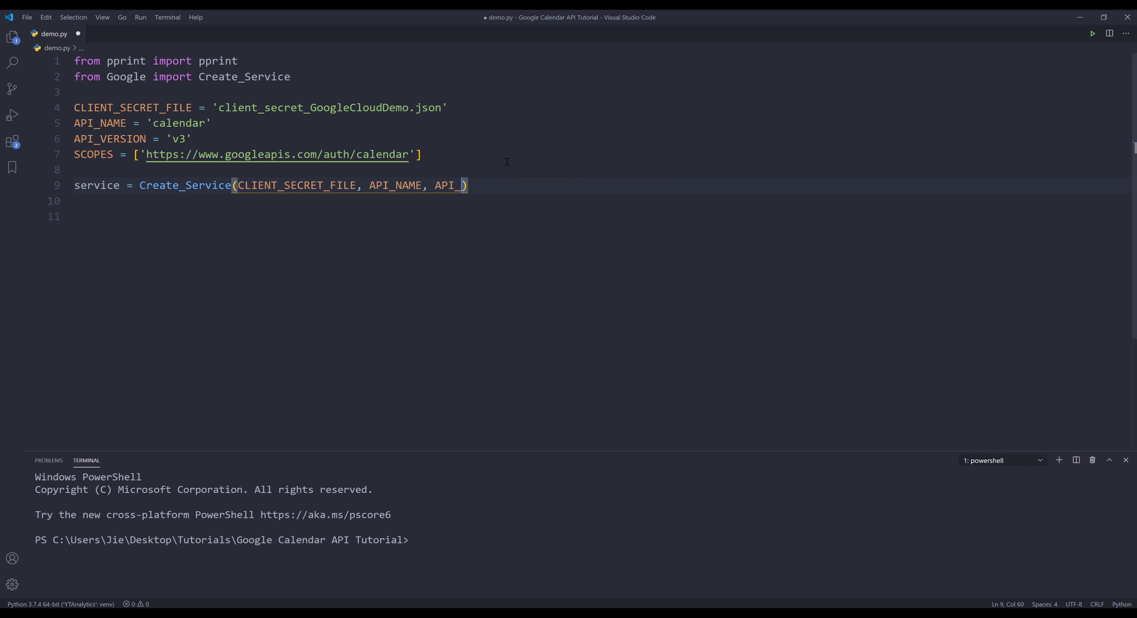
{"action": "type", "text": "VERSION"}
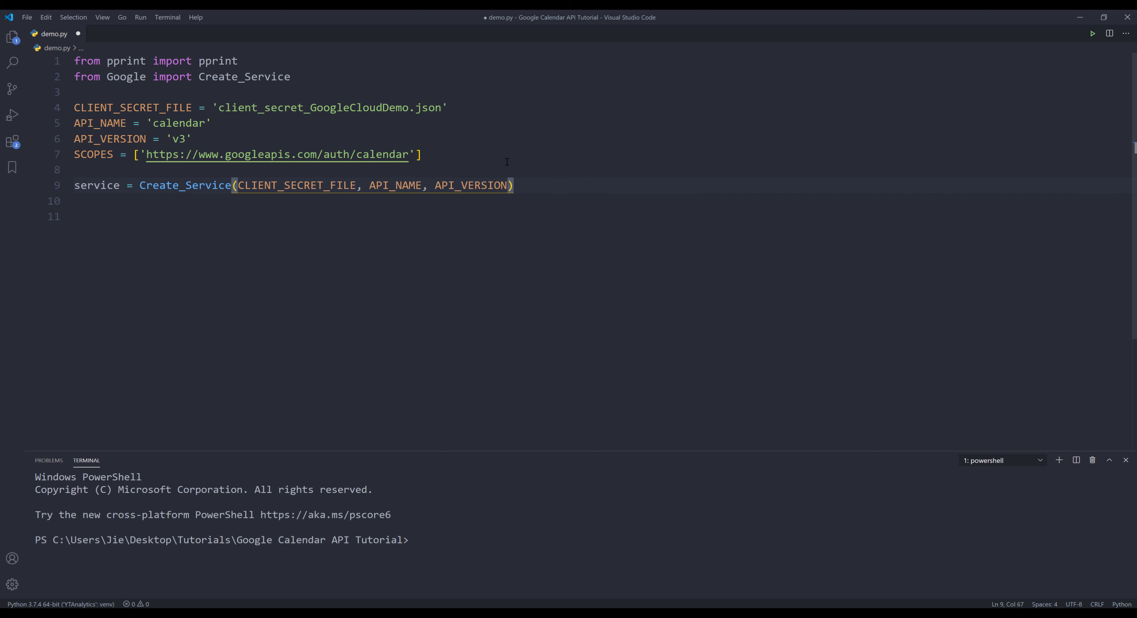
{"action": "type", "text": ", SCOPES"}
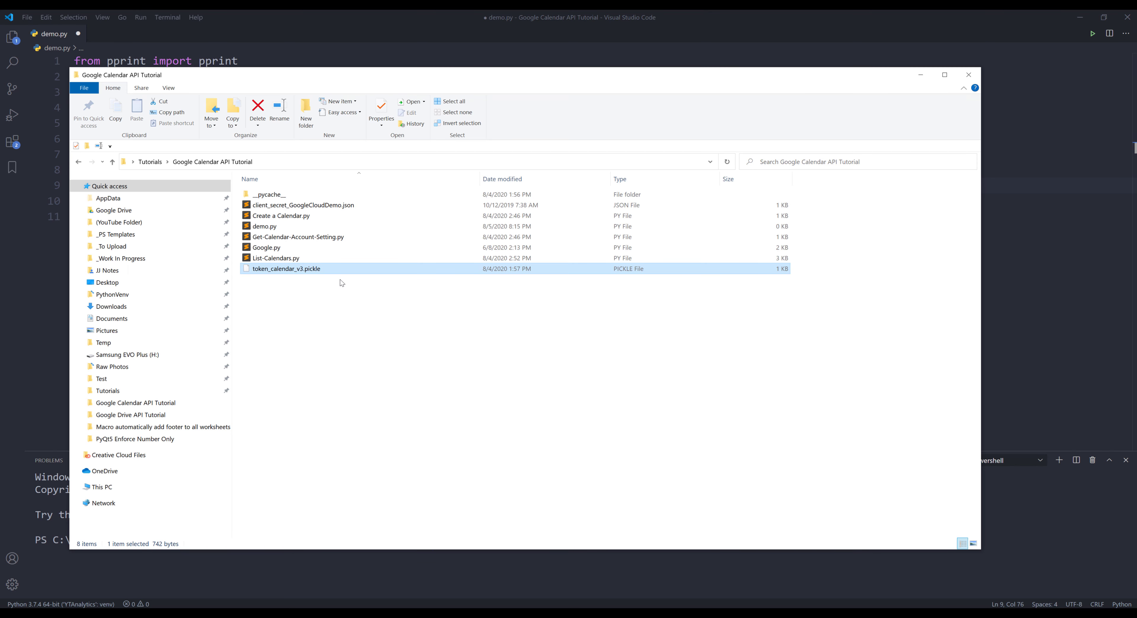
{"action": "mouse_move", "coordinate": [296, 289]}
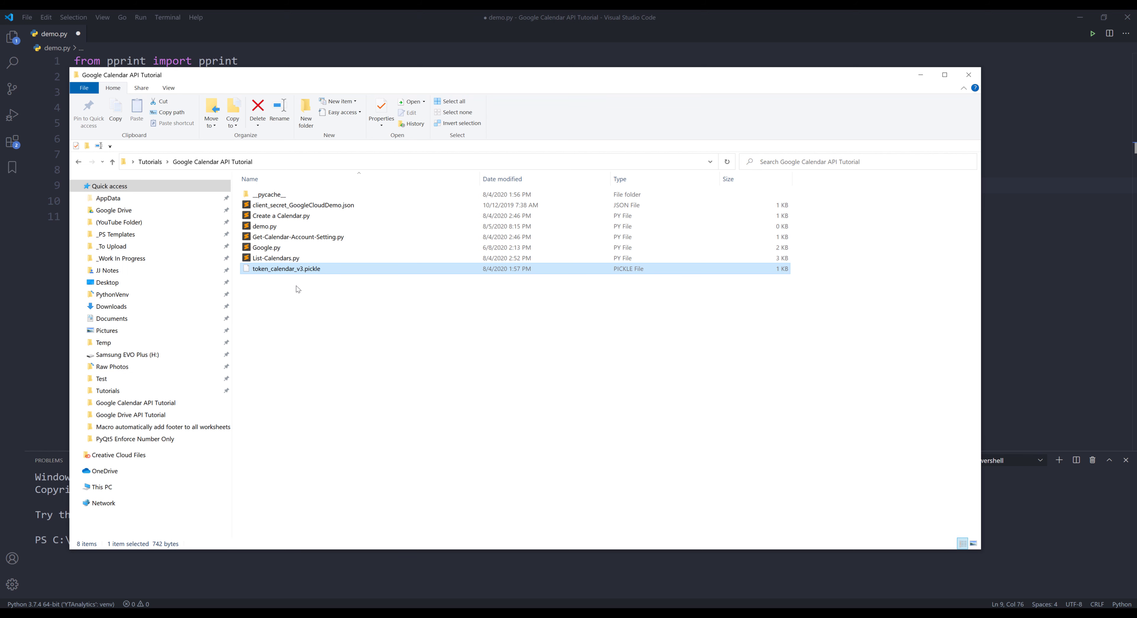
{"action": "mouse_move", "coordinate": [317, 275]}
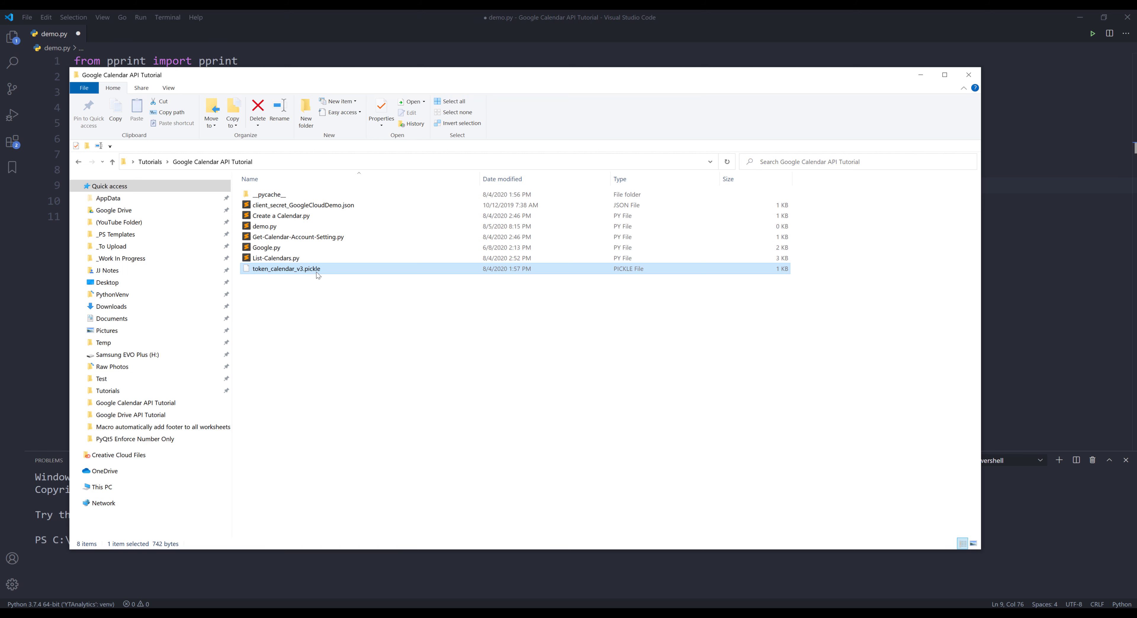
{"action": "mouse_move", "coordinate": [287, 269]}
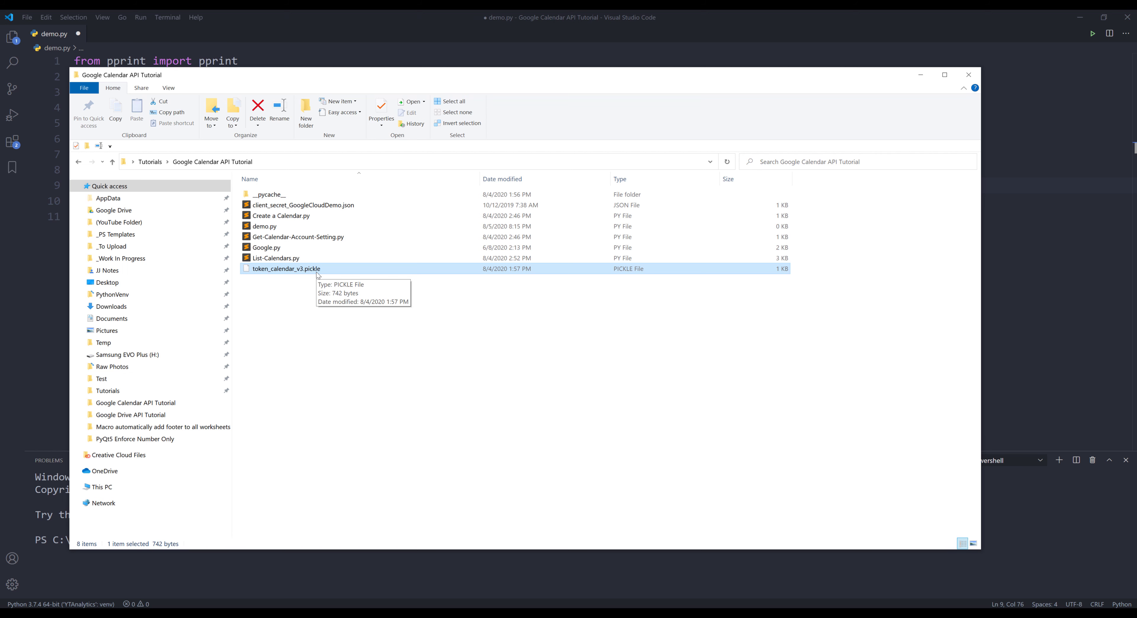
Delete token_calendar_v3.pickle, confirming the move to the Recycle Bin.
{"action": "left_click", "coordinate": [258, 112]}
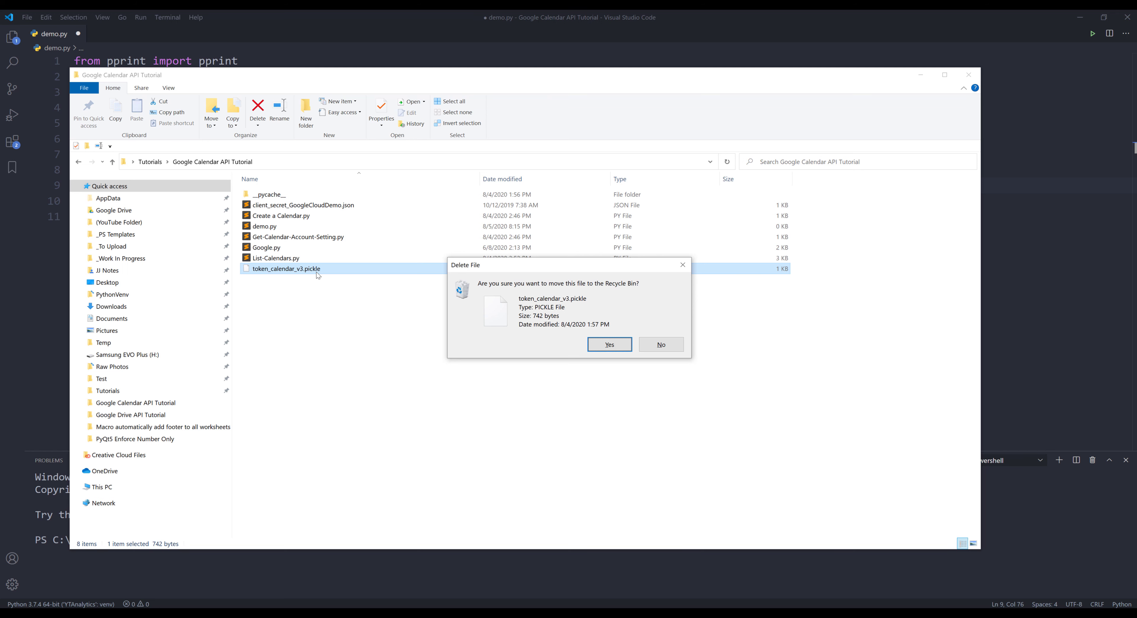
{"action": "left_click", "coordinate": [608, 344]}
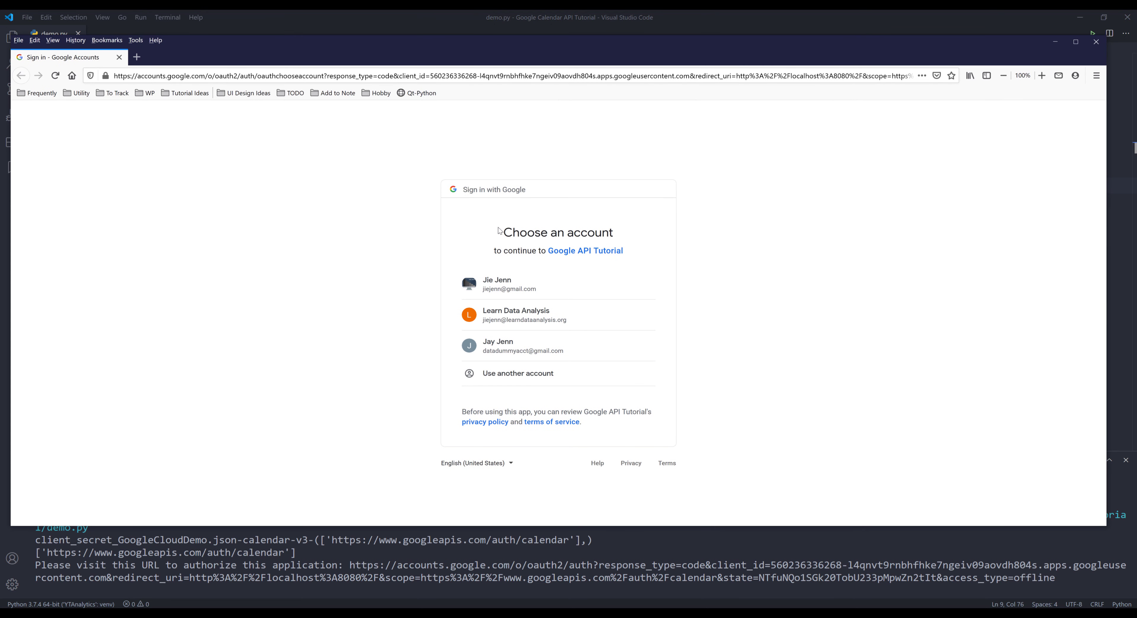
{"action": "mouse_move", "coordinate": [801, 295]}
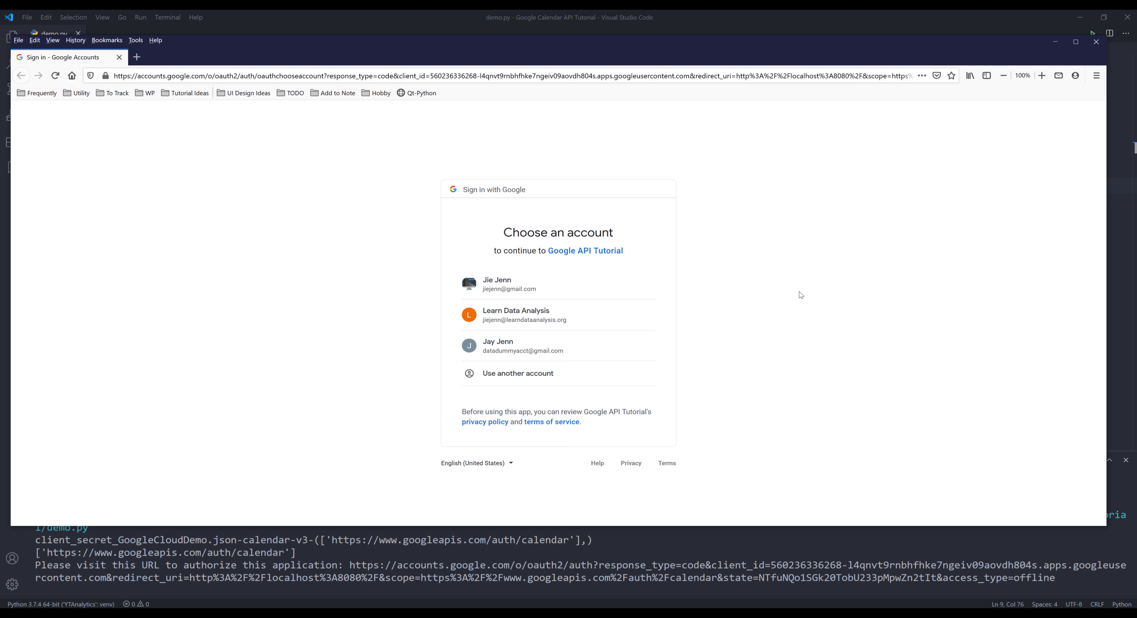
{"action": "mouse_move", "coordinate": [655, 313]}
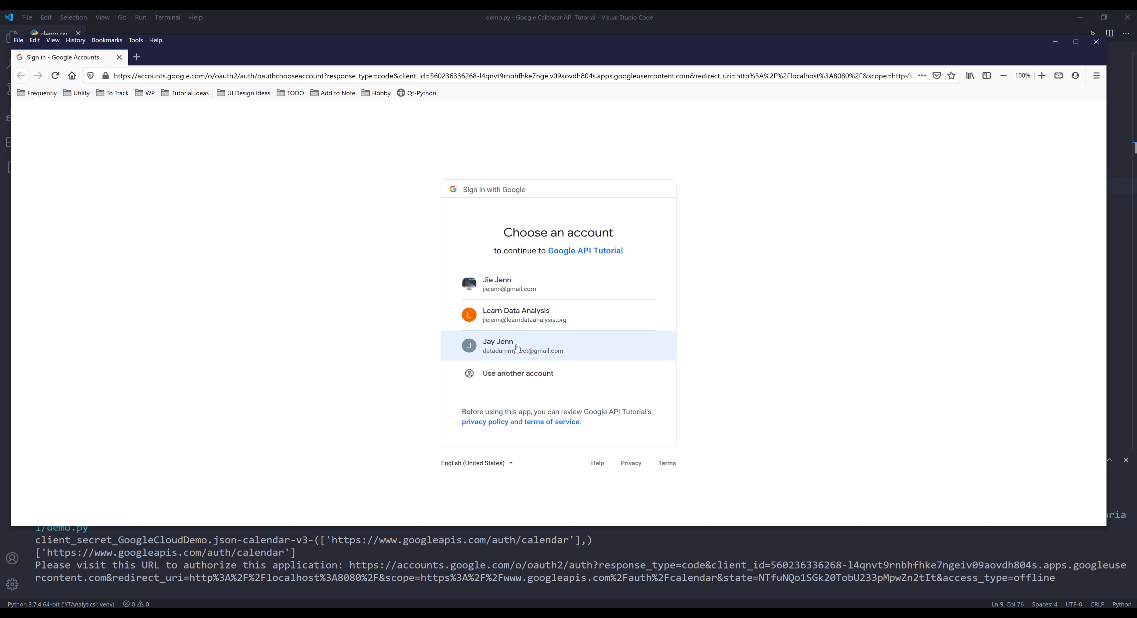
Choose the third account and continue to Google API Tutorial via Advanced > unsafe link.
{"action": "left_click", "coordinate": [521, 346]}
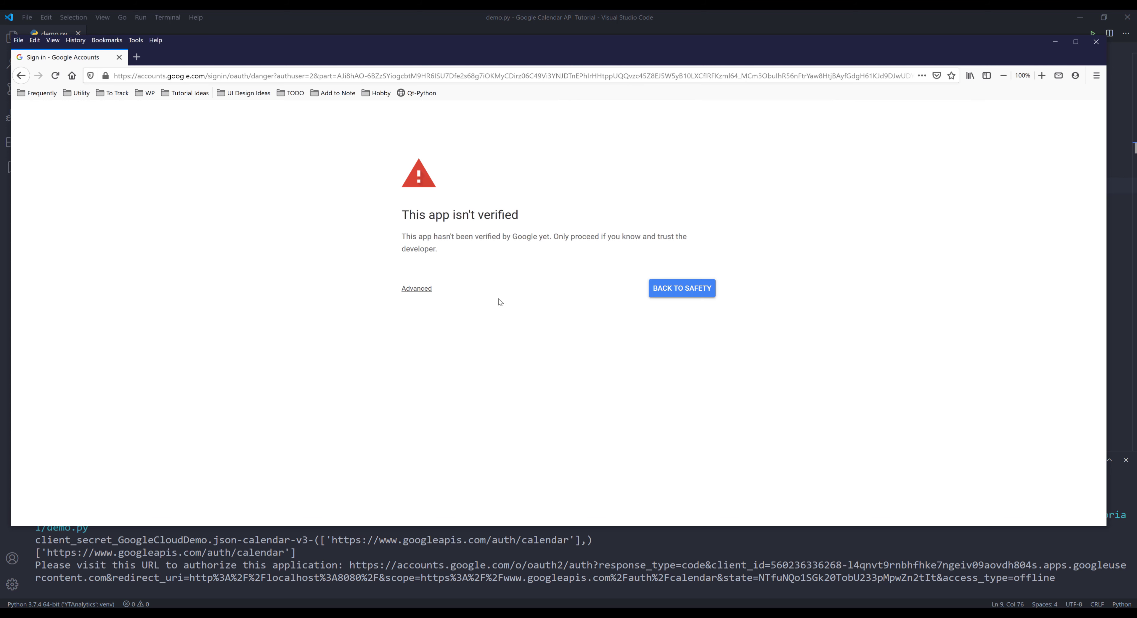
{"action": "mouse_move", "coordinate": [496, 303]}
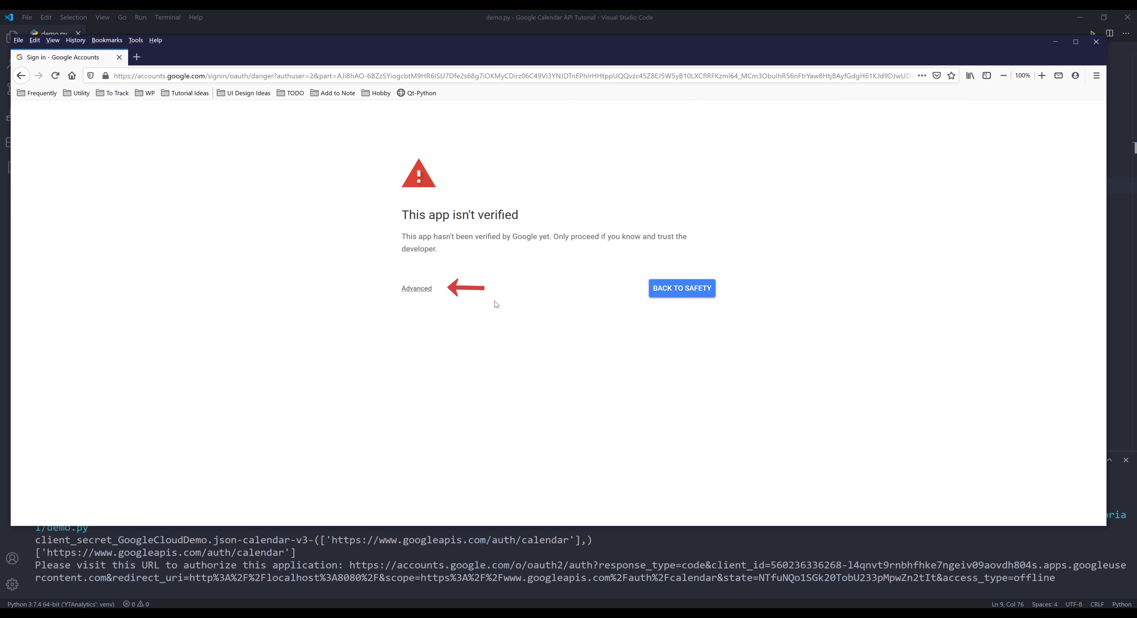
{"action": "left_click", "coordinate": [416, 288]}
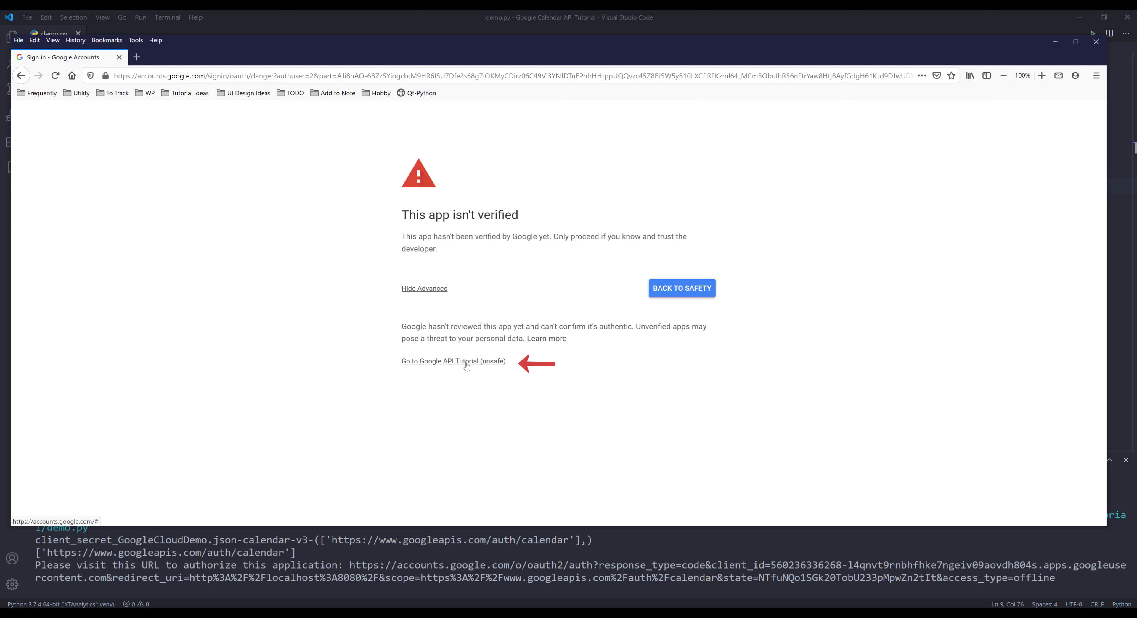
{"action": "left_click", "coordinate": [453, 361]}
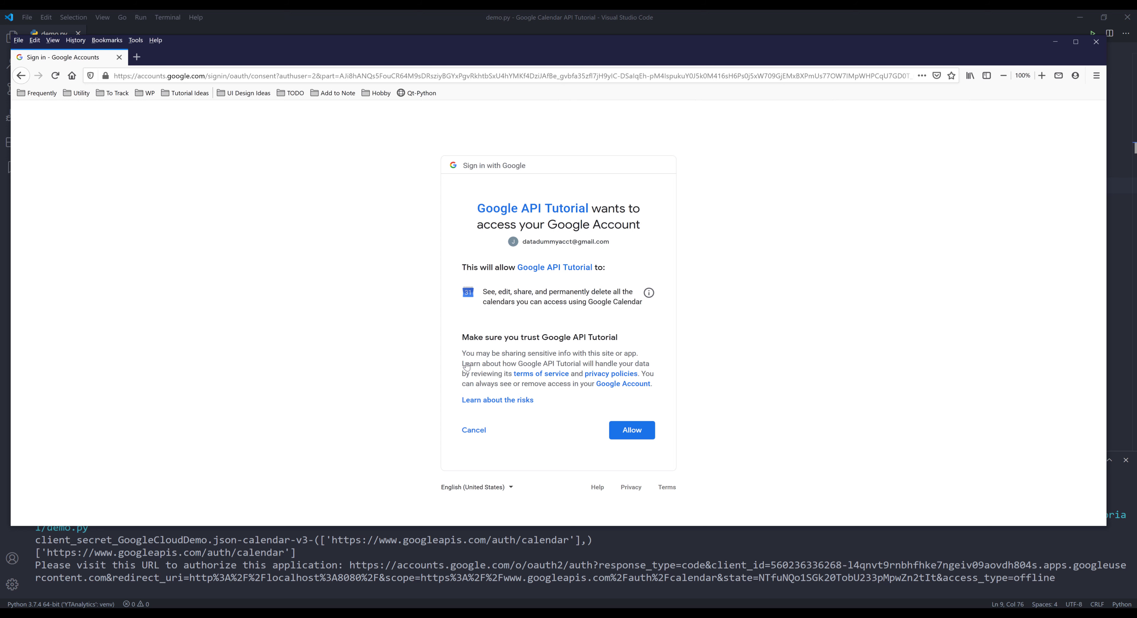
{"action": "mouse_move", "coordinate": [594, 386]}
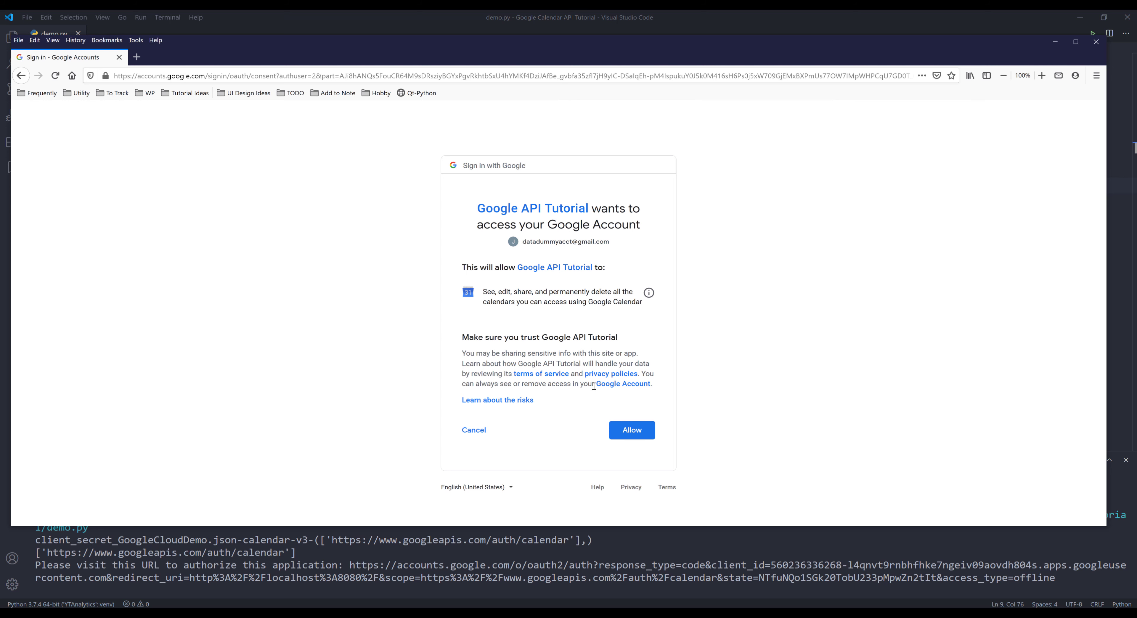
Allow calendar access, read the completion message, and close the Firefox window.
{"action": "left_click", "coordinate": [630, 429]}
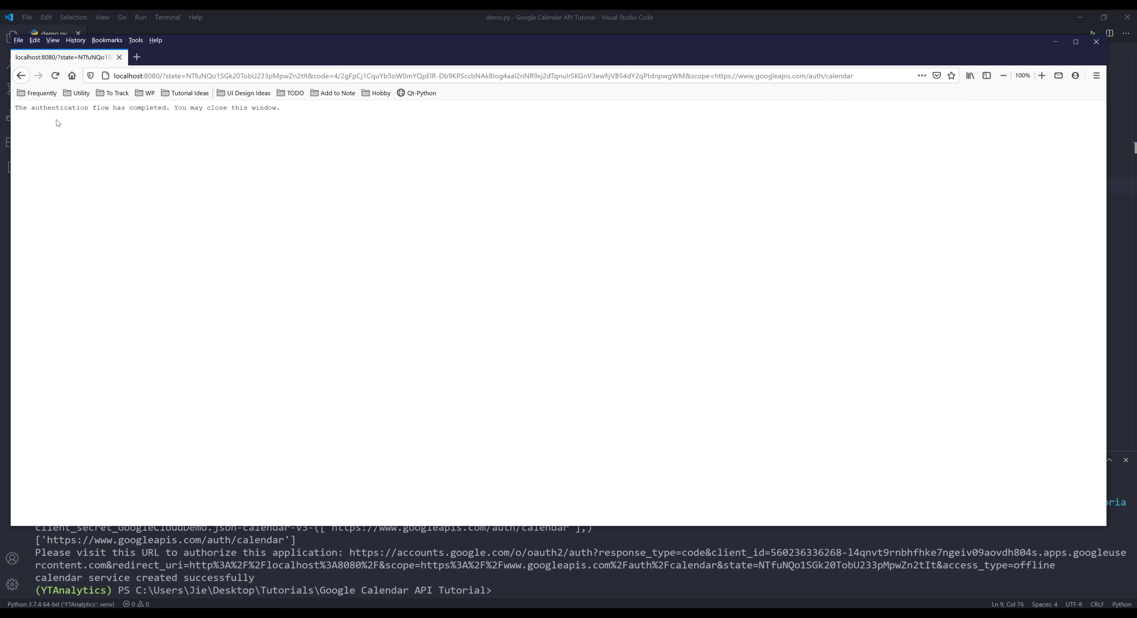
{"action": "mouse_move", "coordinate": [57, 113]}
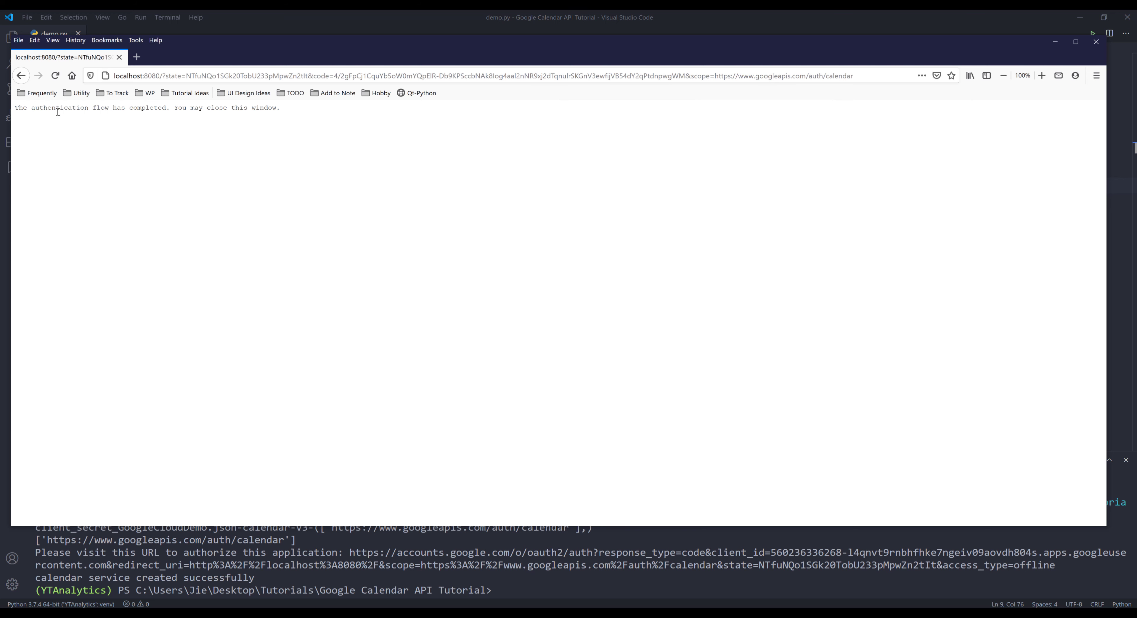
{"action": "mouse_move", "coordinate": [372, 221]}
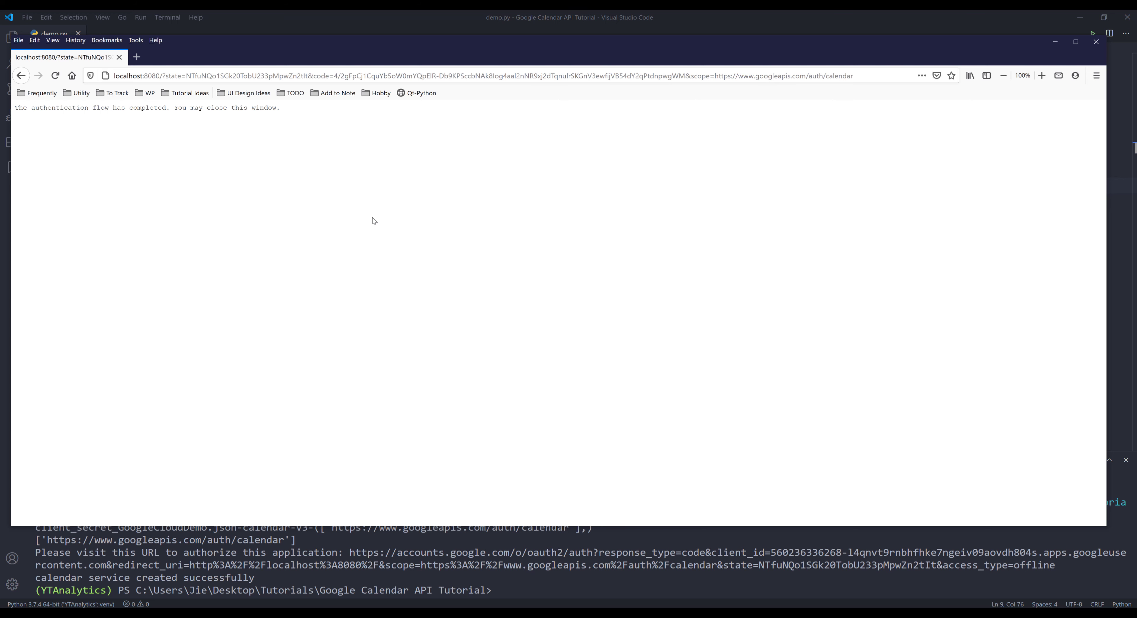
{"action": "left_click", "coordinate": [1042, 75]}
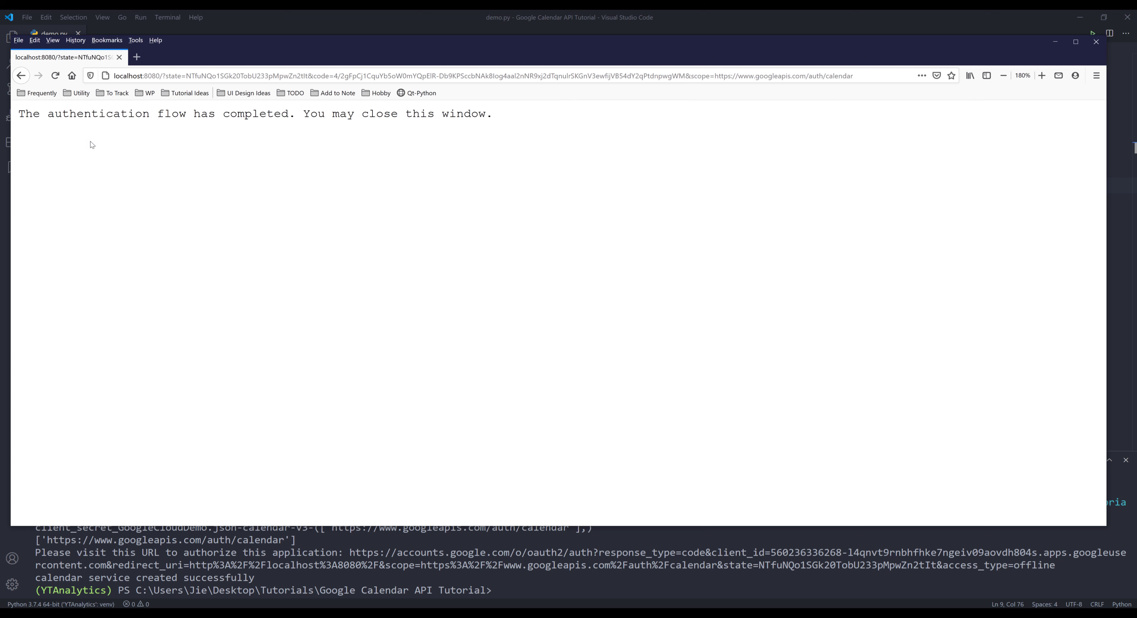
{"action": "mouse_move", "coordinate": [980, 103]}
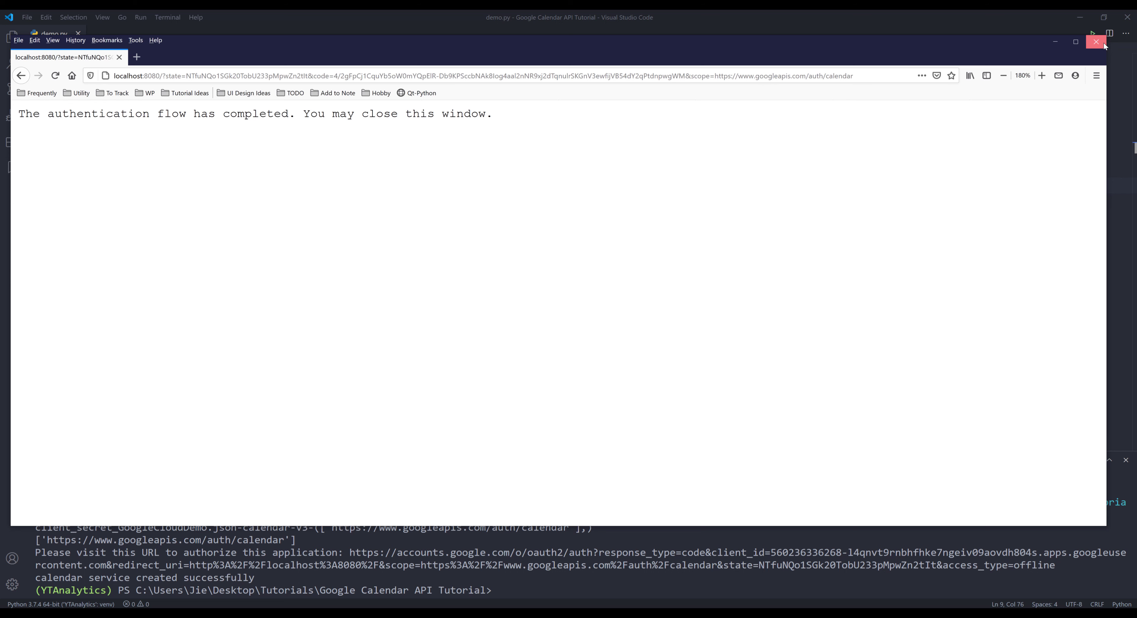
{"action": "left_click", "coordinate": [1096, 42]}
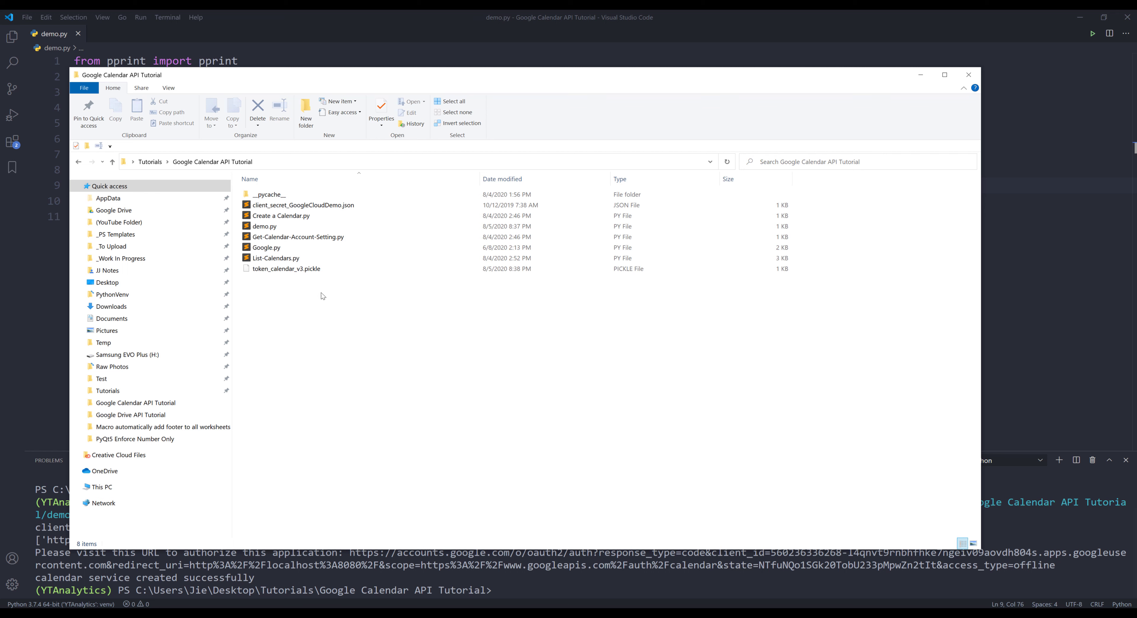
Select token_calendar_v3.pickle in File Explorer to confirm the 742-byte token was created.
{"action": "left_click", "coordinate": [287, 268]}
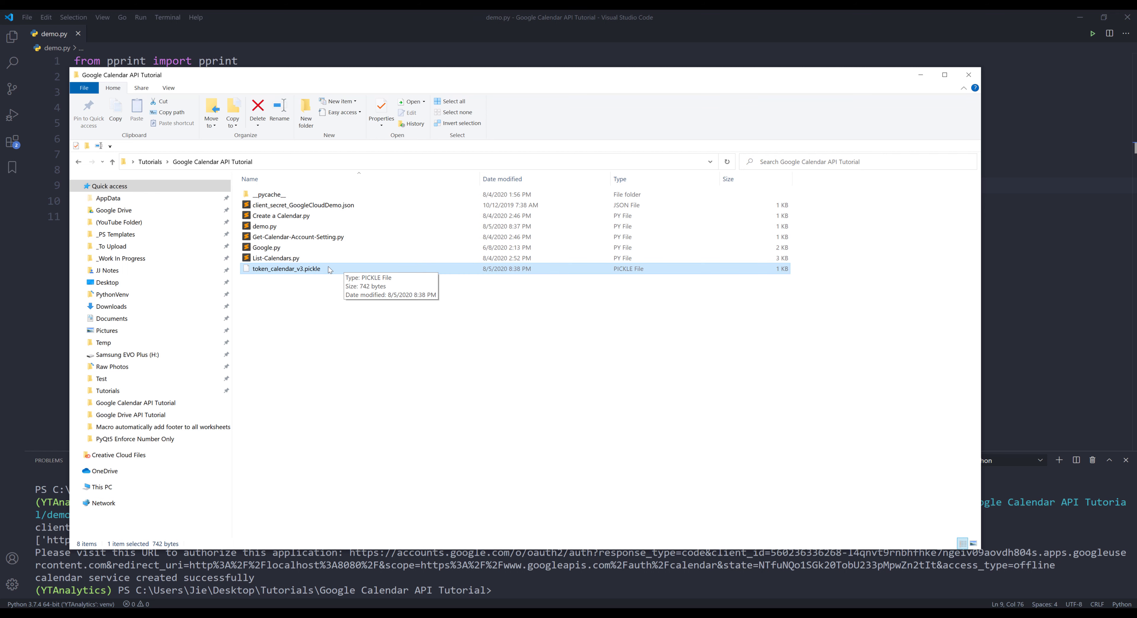
{"action": "mouse_move", "coordinate": [533, 13]}
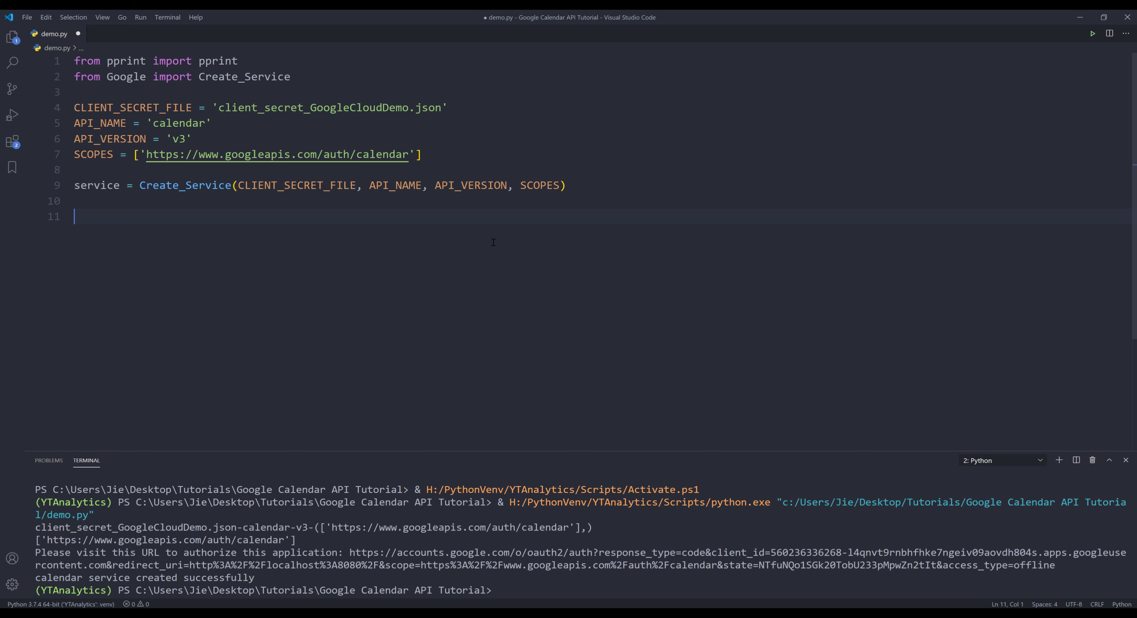
Add a print(dir(service)) line below the service creation in demo.py.
{"action": "type", "text": "print("}
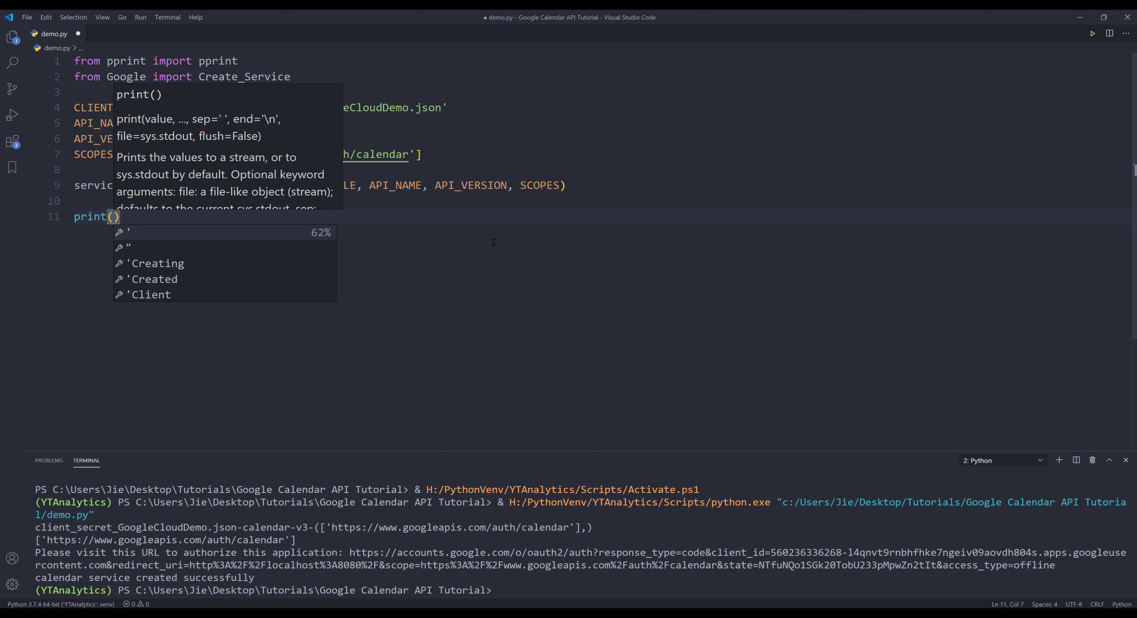
{"action": "type", "text": "dir(se"}
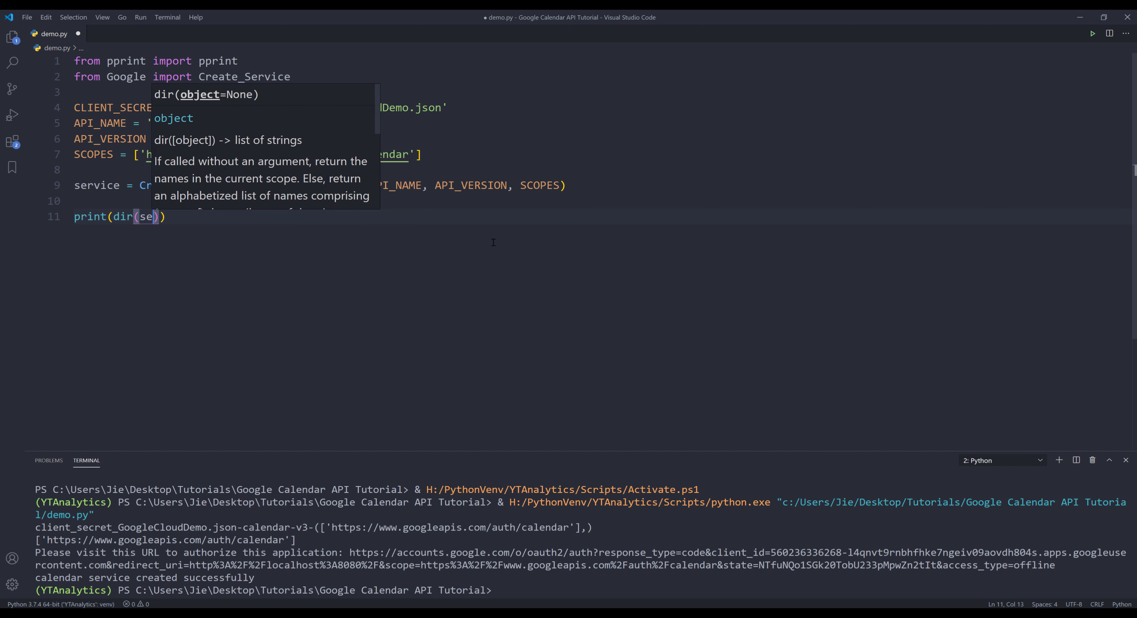